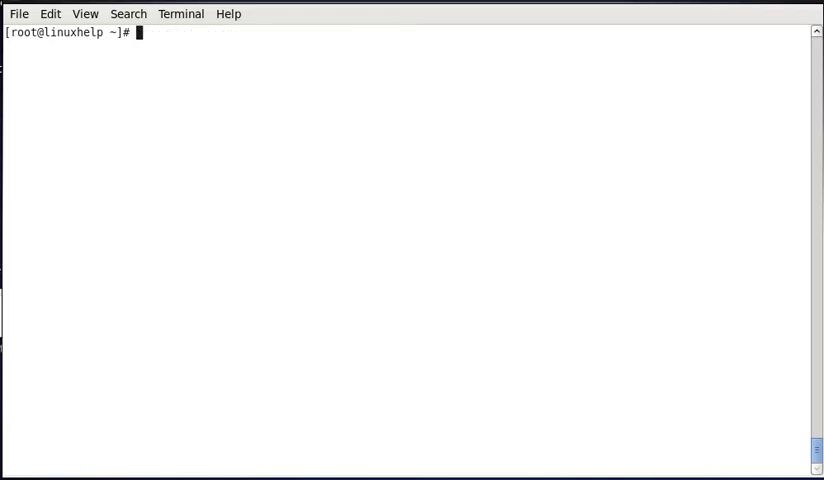
{"action": "mouse_move", "coordinate": [524, 308]}
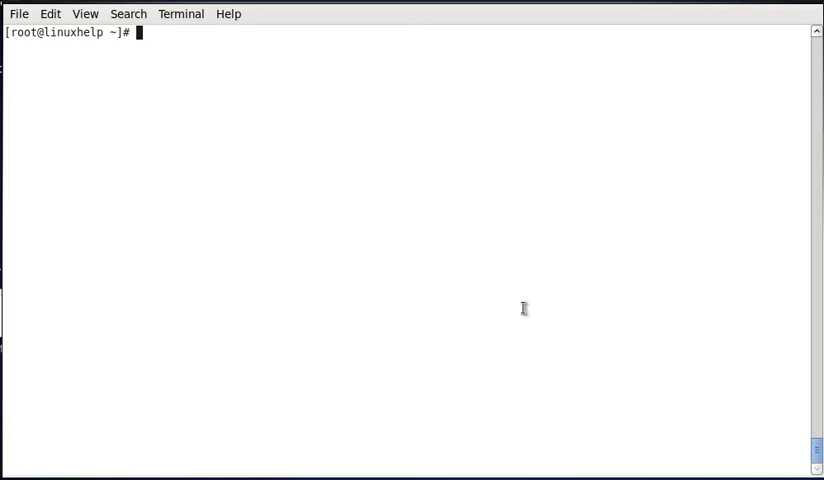
List the memcached package with yum, showing 1.4.4-3.el6 available from base.
{"action": "type", "text": "yum list"}
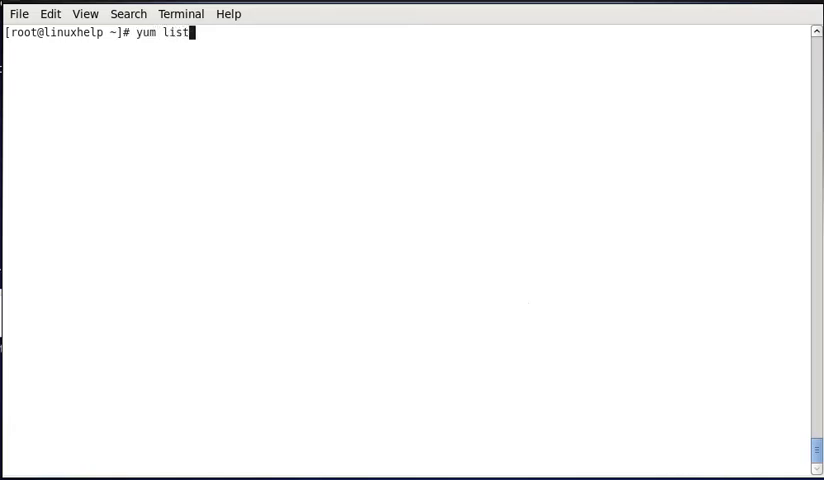
{"action": "type", "text": "mem"}
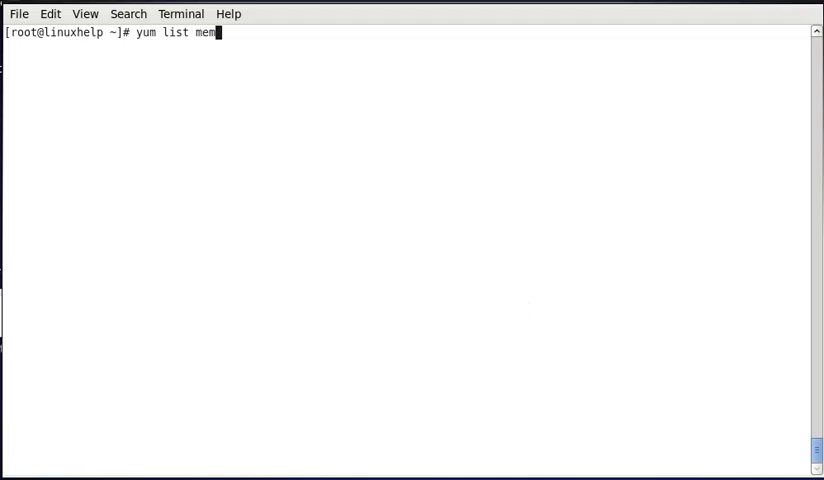
{"action": "type", "text": "cached"}
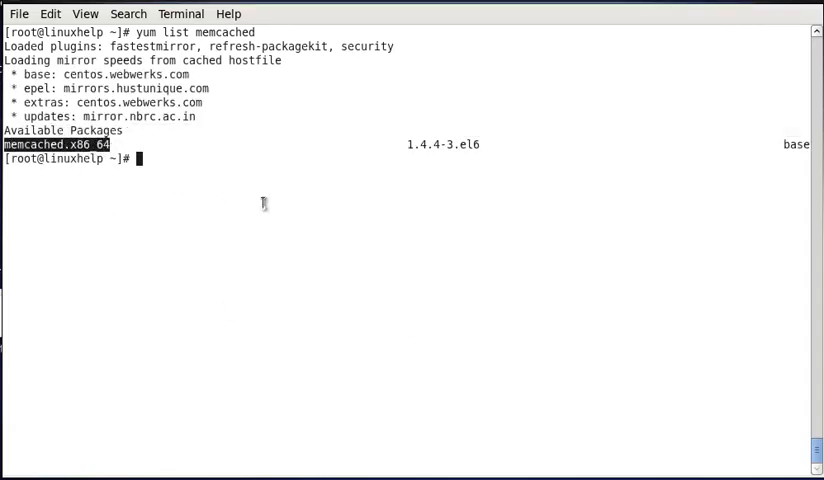
Install memcached 1.4.4-3.el6 with yum, then clear the terminal.
{"action": "type", "text": "yum in"}
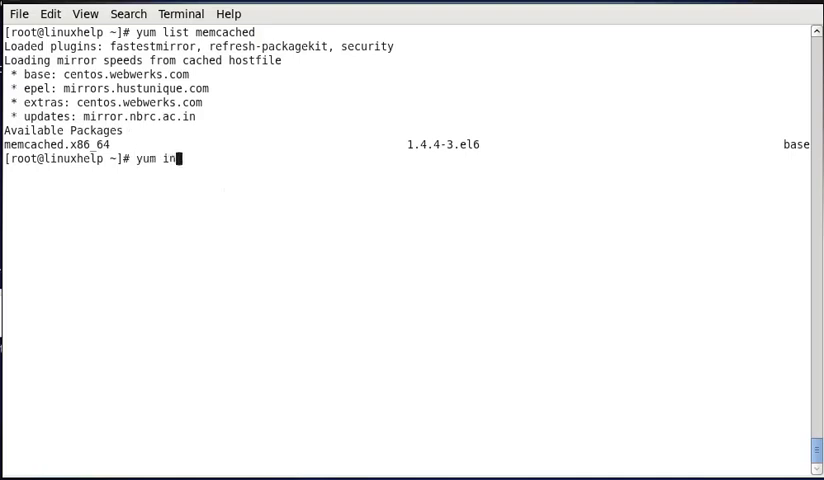
{"action": "type", "text": "stall me"}
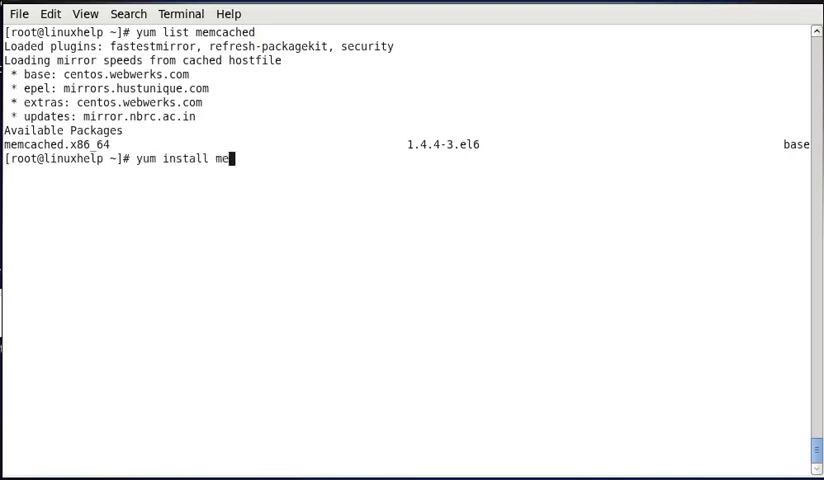
{"action": "type", "text": "mcached"}
{"action": "type", "text": "y"}
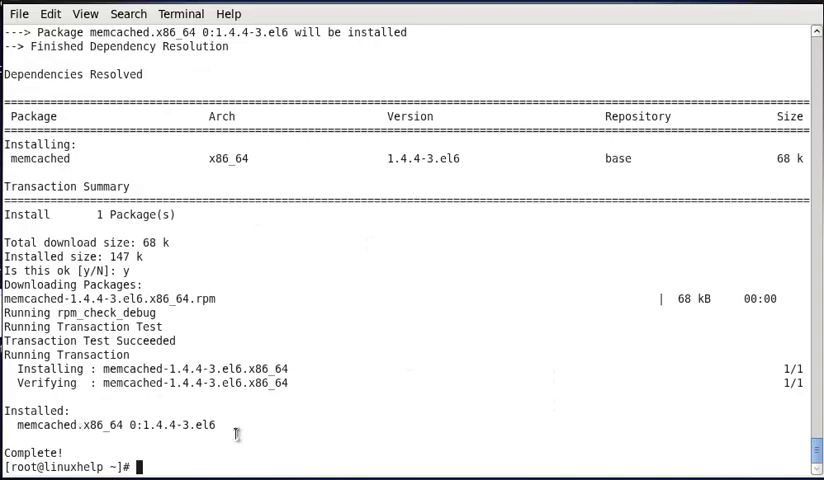
{"action": "type", "text": "clear"}
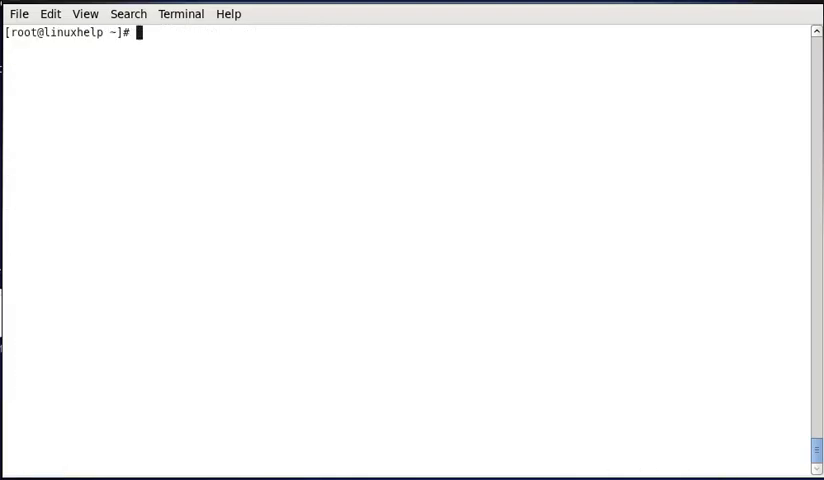
{"action": "mouse_move", "coordinate": [464, 236]}
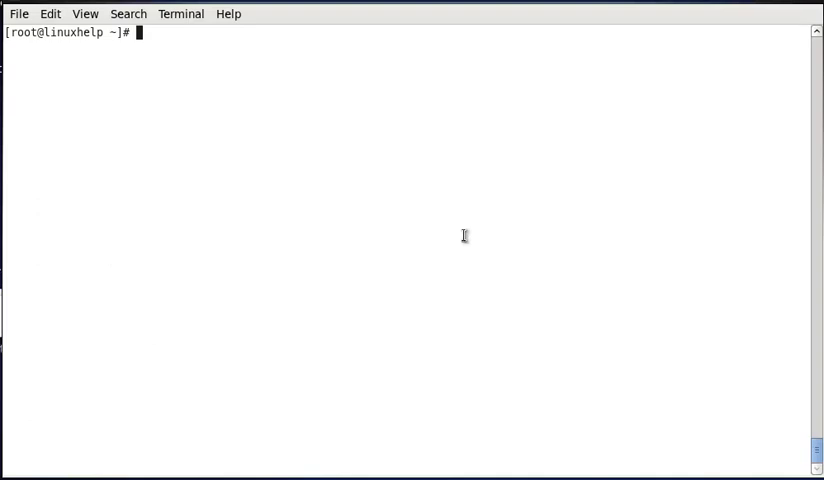
Edit /etc/sysconfig/memcached in vi.
{"action": "type", "text": "vi /"}
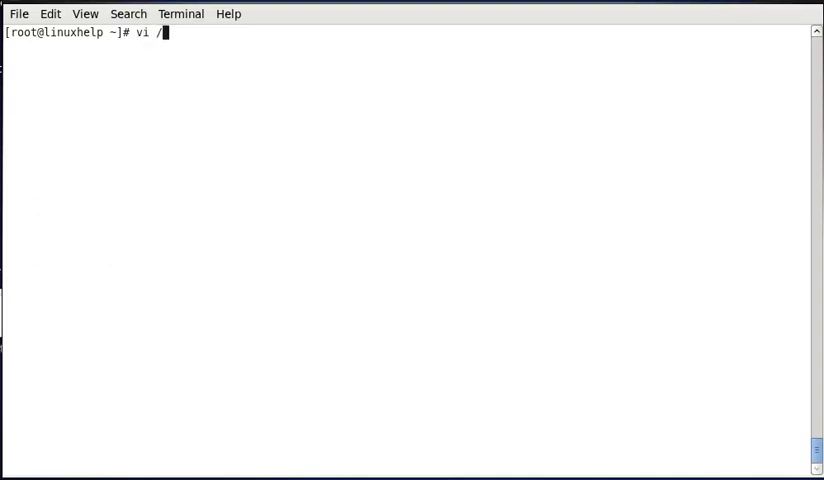
{"action": "type", "text": "etc/sysc"}
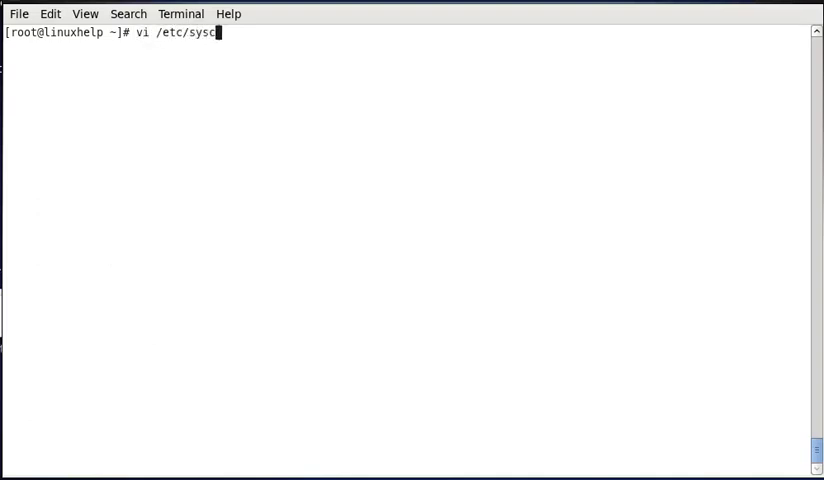
{"action": "type", "text": "onfig/memcached"}
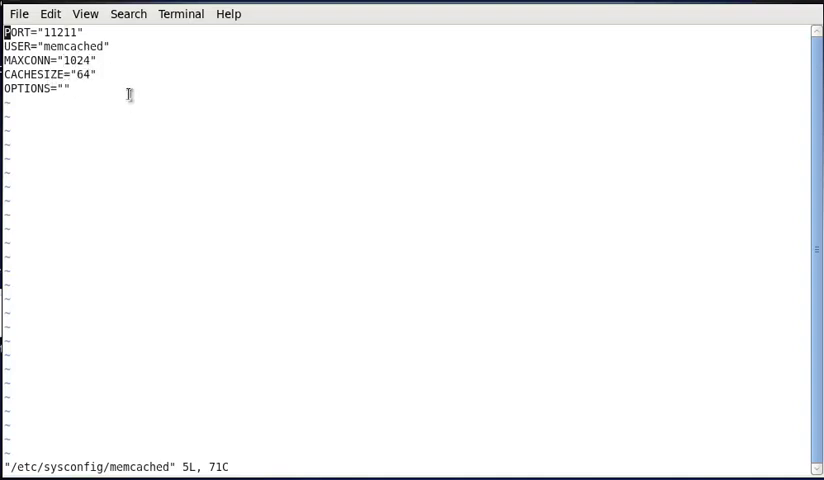
{"action": "mouse_move", "coordinate": [736, 464]}
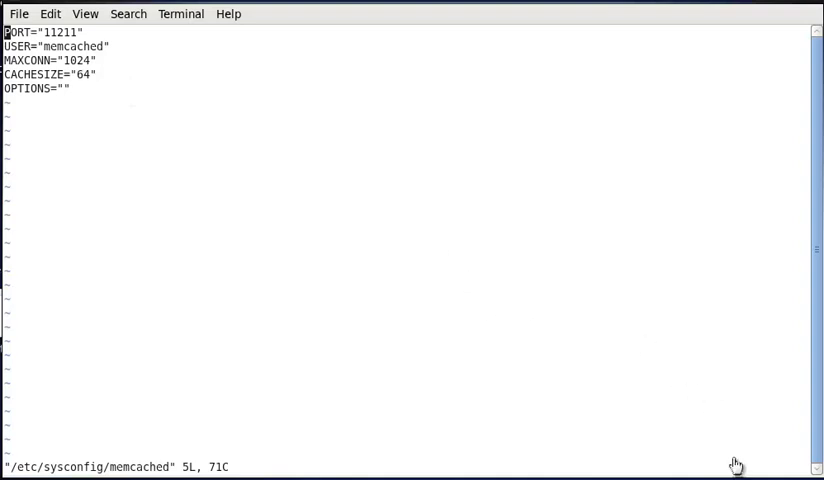
{"action": "mouse_move", "coordinate": [452, 256]}
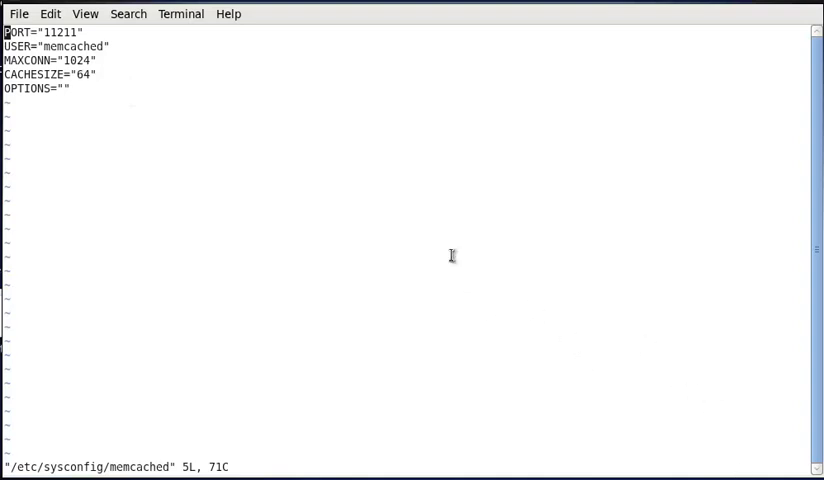
Set the port to 11222 and add the 192.168.5.x server address to OPTIONS.
{"action": "key", "text": "i"}
{"action": "type", "text": "22"}
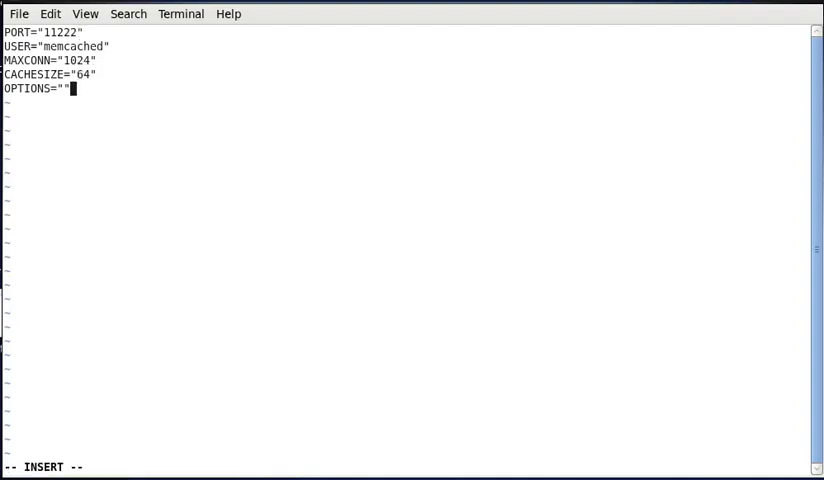
{"action": "type", "text": "192"}
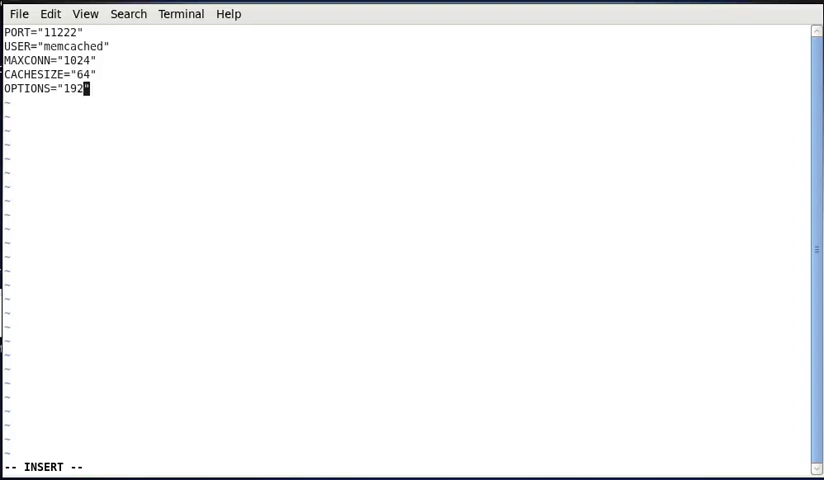
{"action": "type", "text": ".168"}
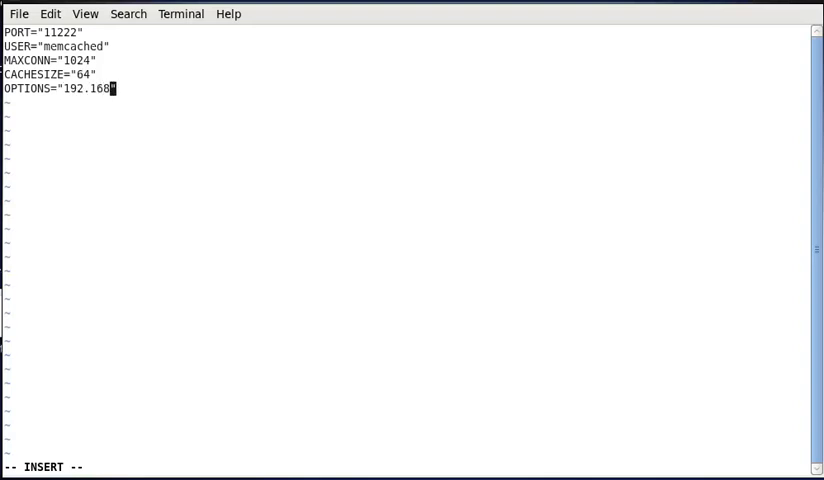
{"action": "type", "text": ".5."}
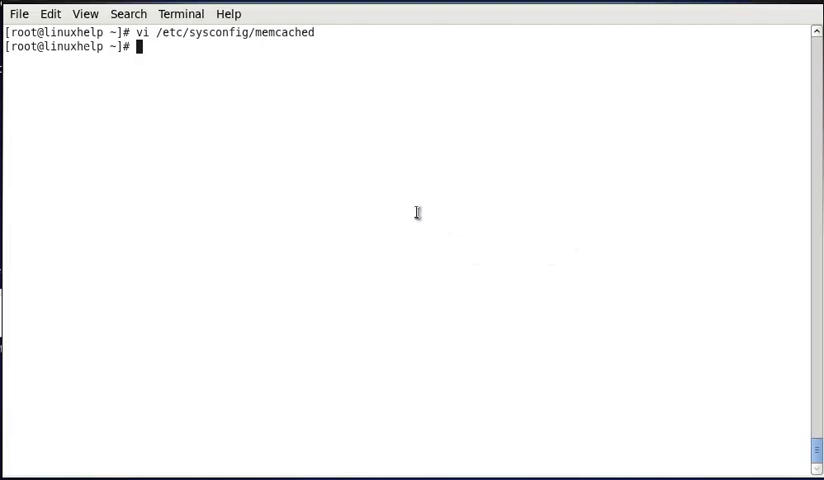
Check the memcached service status via /etc/init.d/memcached, reporting it stopped.
{"action": "type", "text": "/etc/1"}
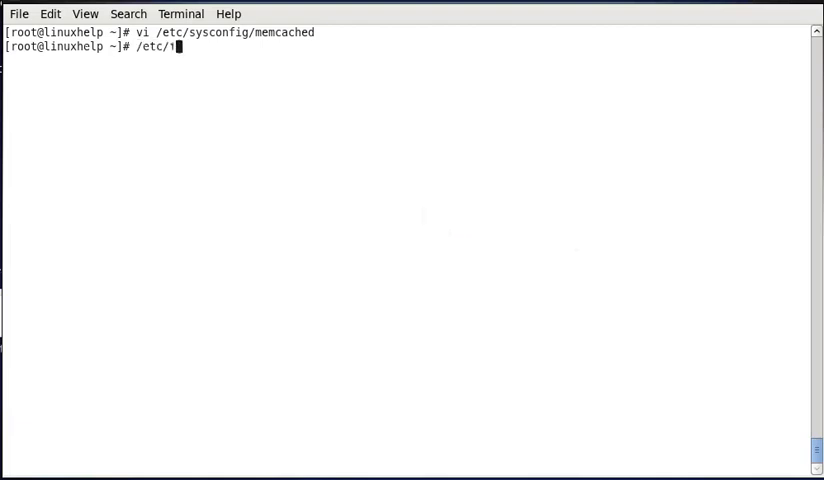
{"action": "type", "text": "nit.d/"}
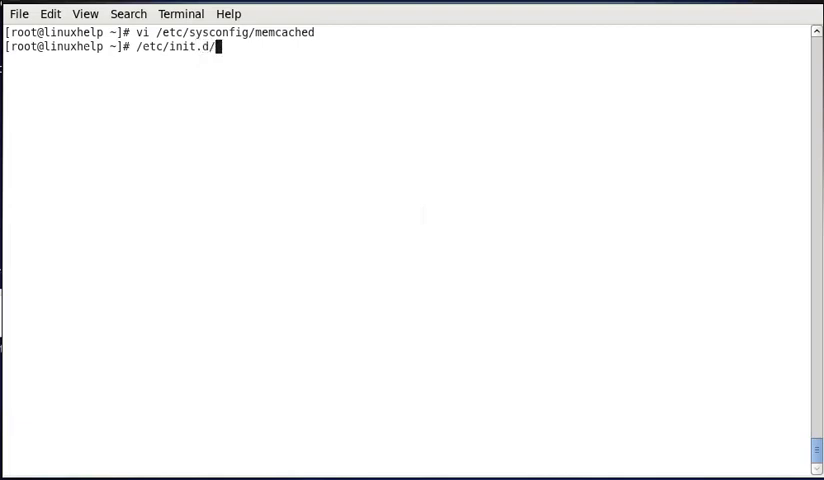
{"action": "type", "text": "memcached status"}
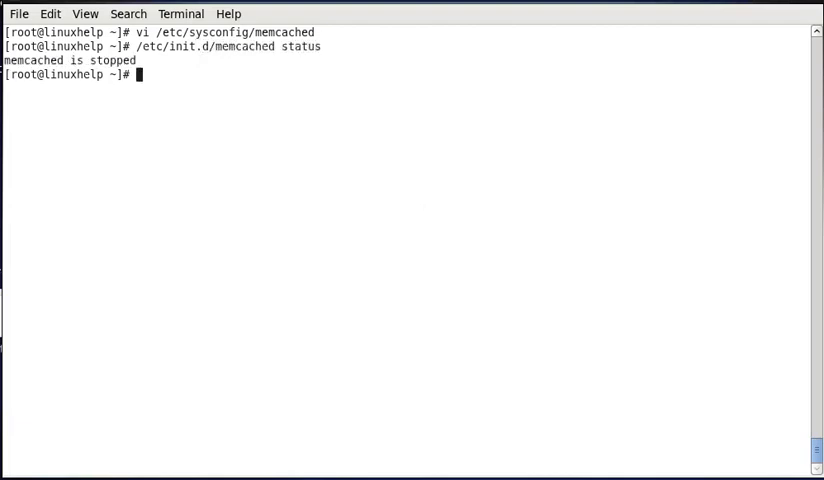
{"action": "mouse_move", "coordinate": [278, 132]}
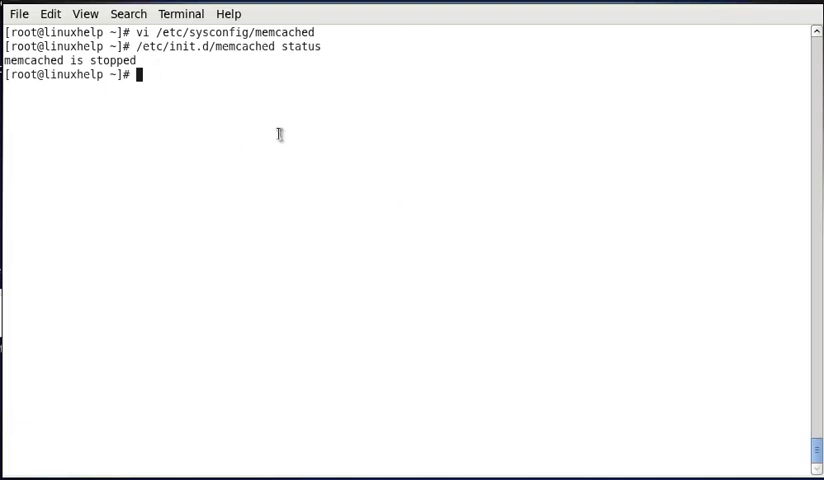
Start the memcached service with /etc/init.d/memcached start.
{"action": "type", "text": "/etc/init.d/memcached status"}
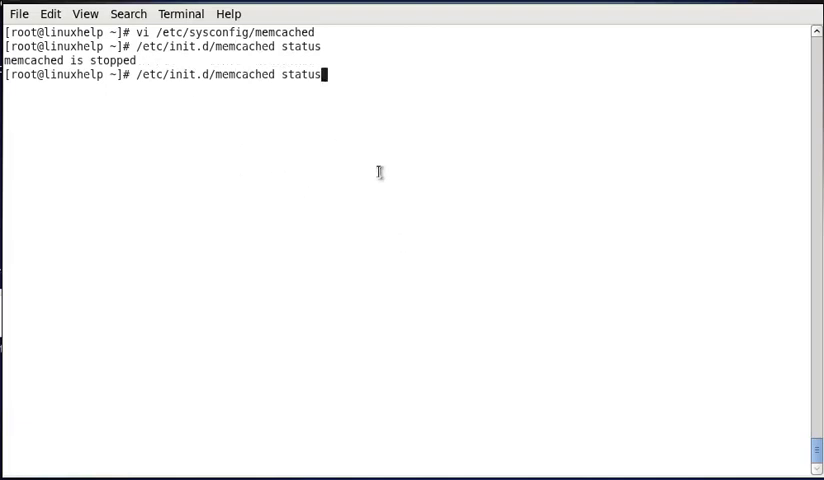
{"action": "type", "text": "statrt"}
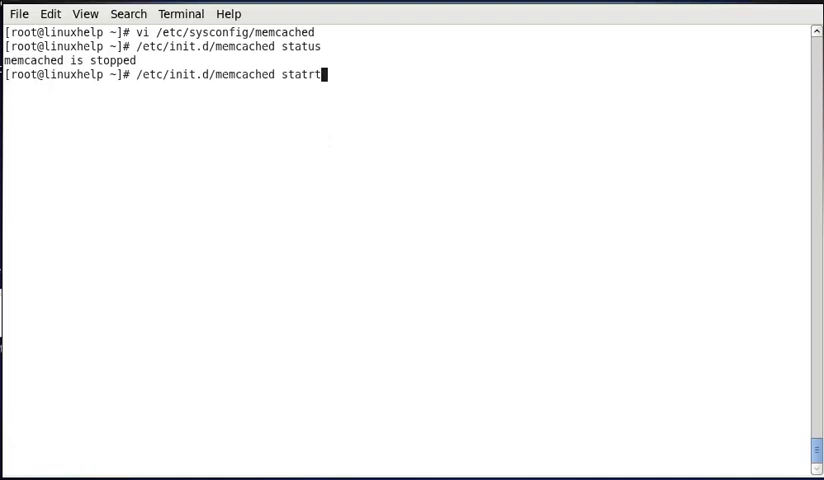
{"action": "key", "text": "BackSpace"}
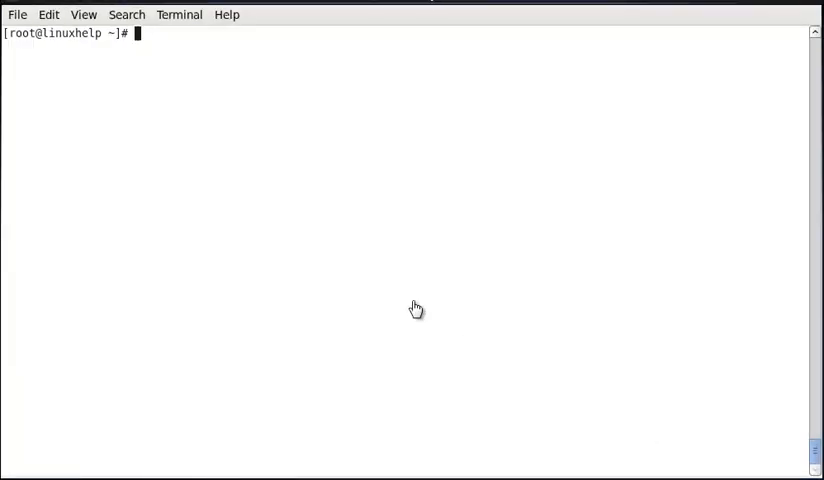
{"action": "mouse_move", "coordinate": [414, 302]}
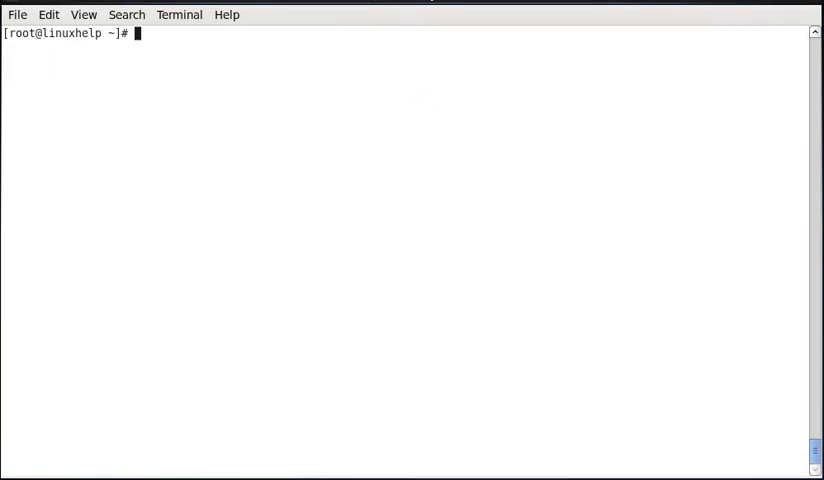
Run chkconfig --levels 235 memcached on to enable memcached at boot.
{"action": "type", "text": "chkco"}
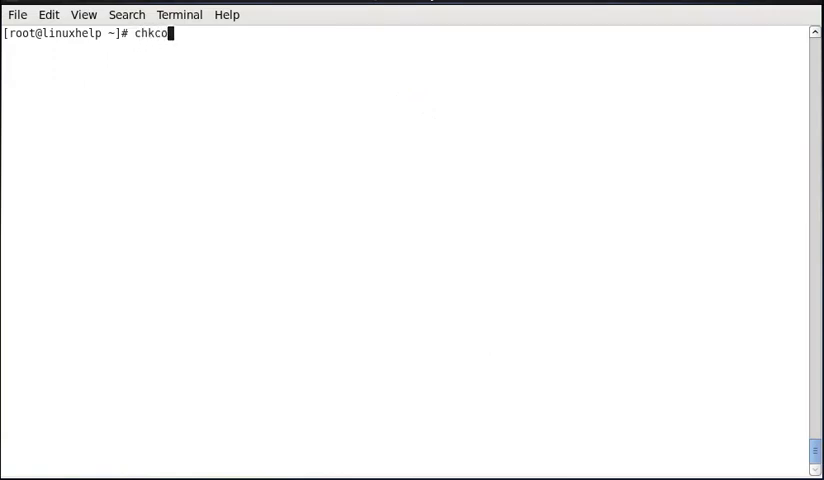
{"action": "type", "text": "nfig"}
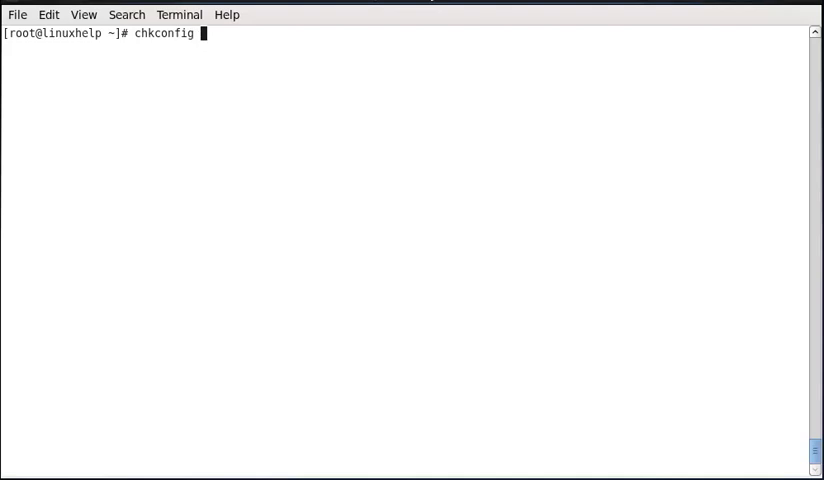
{"action": "type", "text": "--levels"}
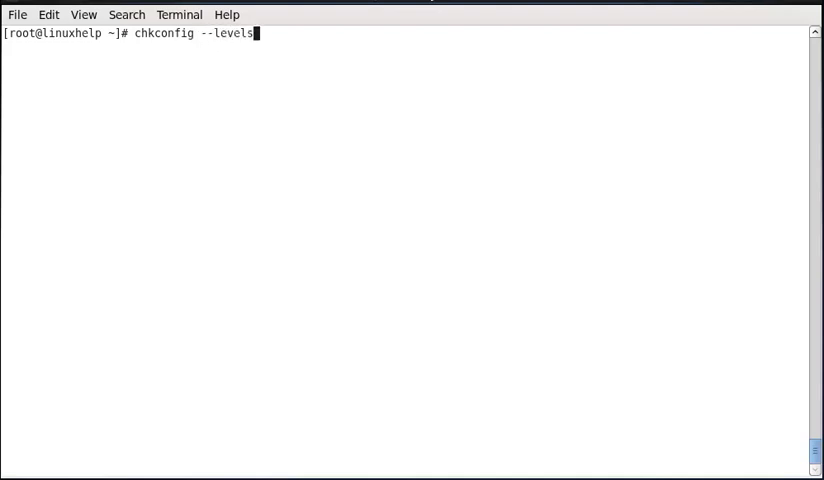
{"action": "type", "text": "2"}
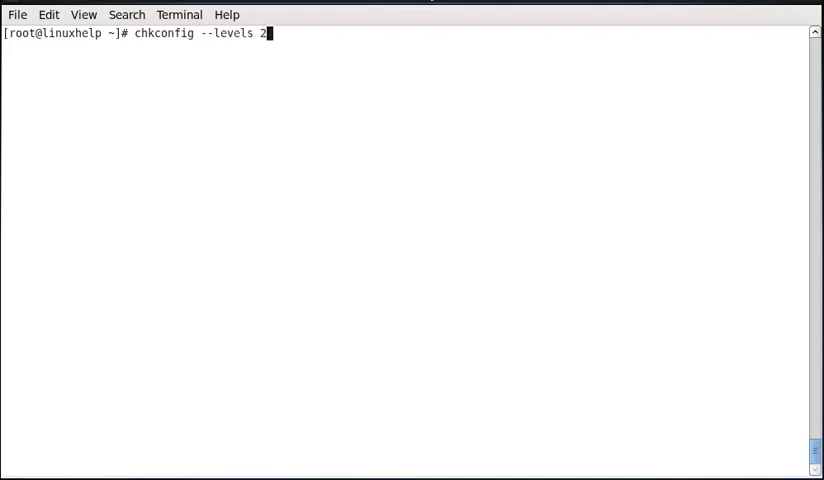
{"action": "type", "text": "35"}
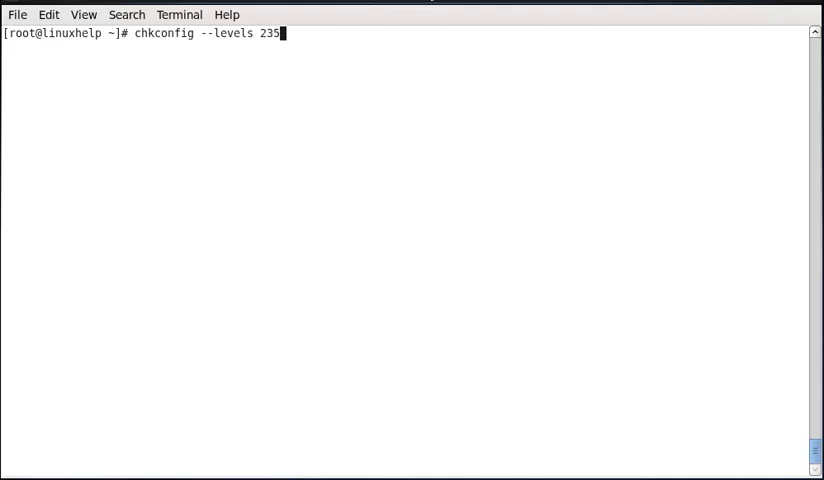
{"action": "type", "text": "mem"}
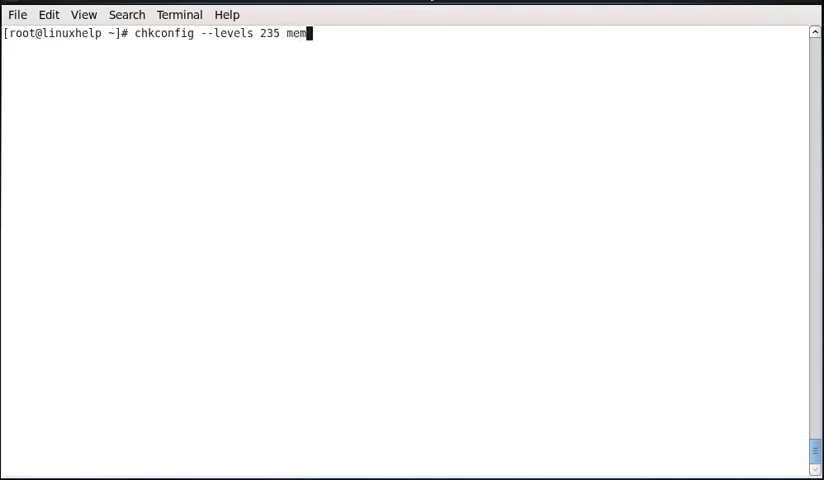
{"action": "type", "text": "cached on"}
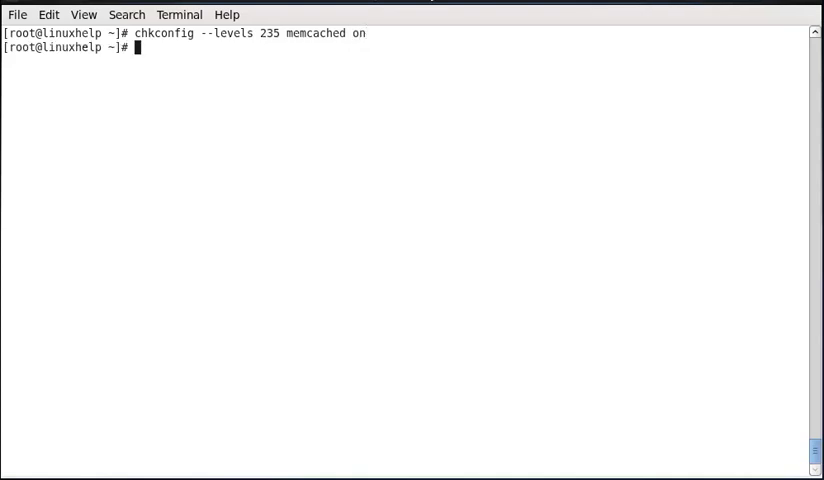
{"action": "mouse_move", "coordinate": [332, 52]}
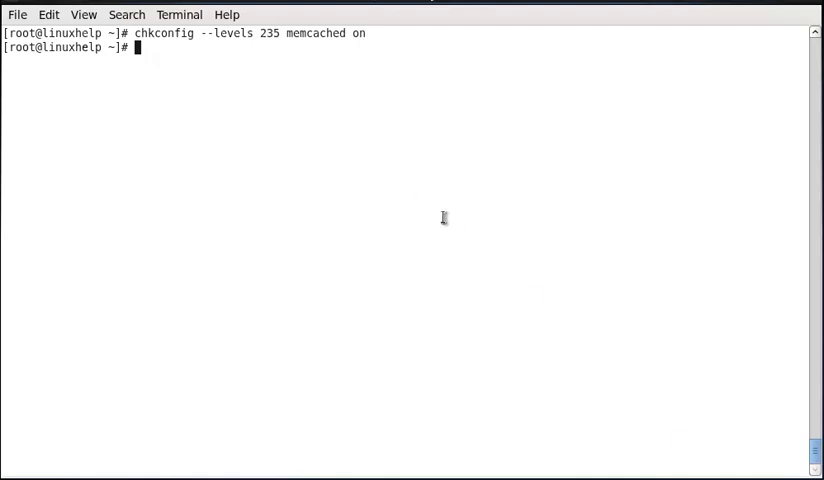
{"action": "mouse_move", "coordinate": [456, 236]}
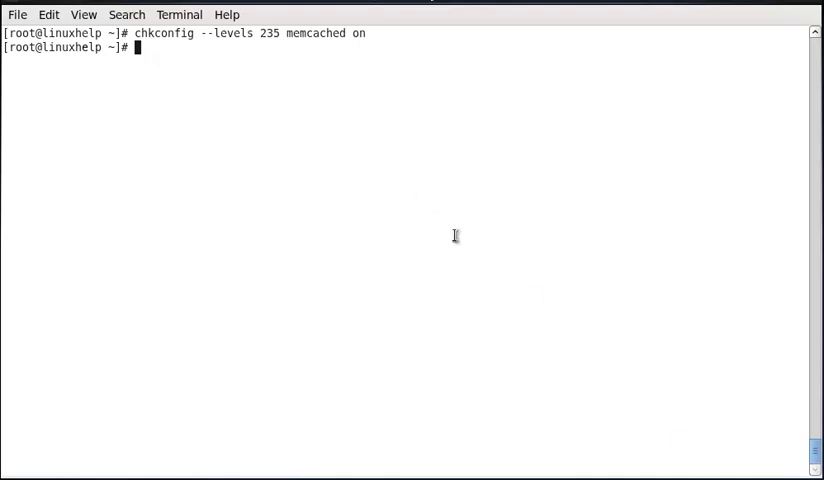
Run netstat -tulpn | grep :11222, confirming memcached listens on TCP and UDP 11222.
{"action": "type", "text": "net"}
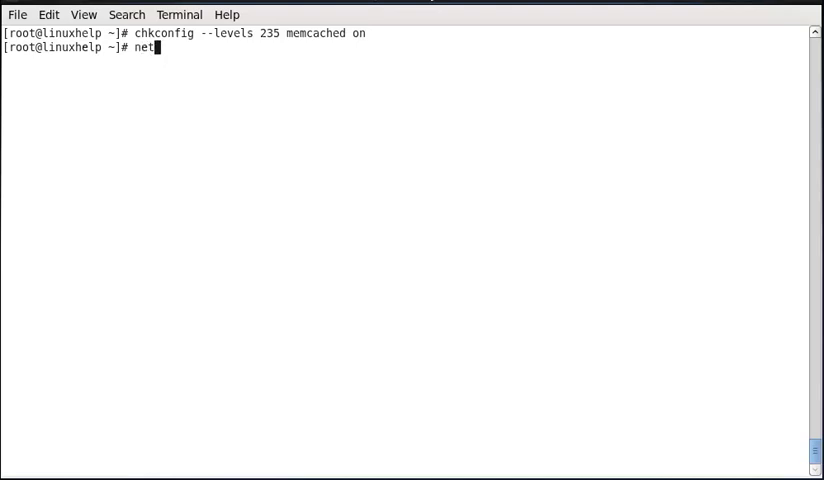
{"action": "type", "text": "stat"}
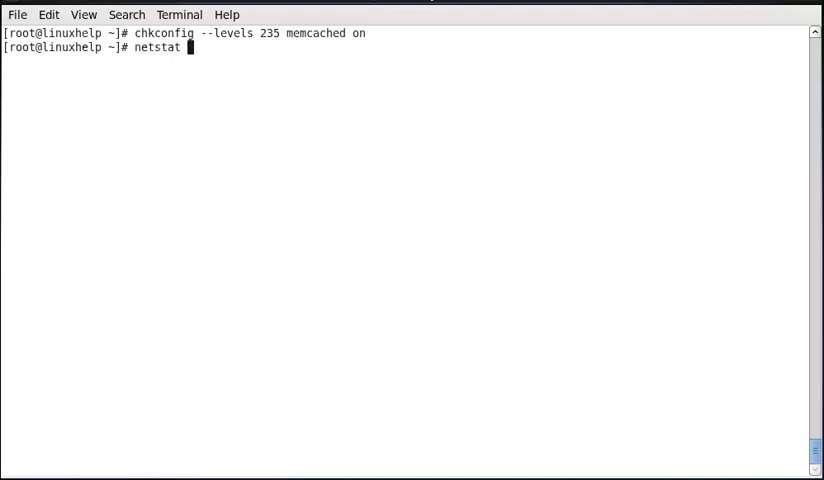
{"action": "type", "text": "-tulpn |"}
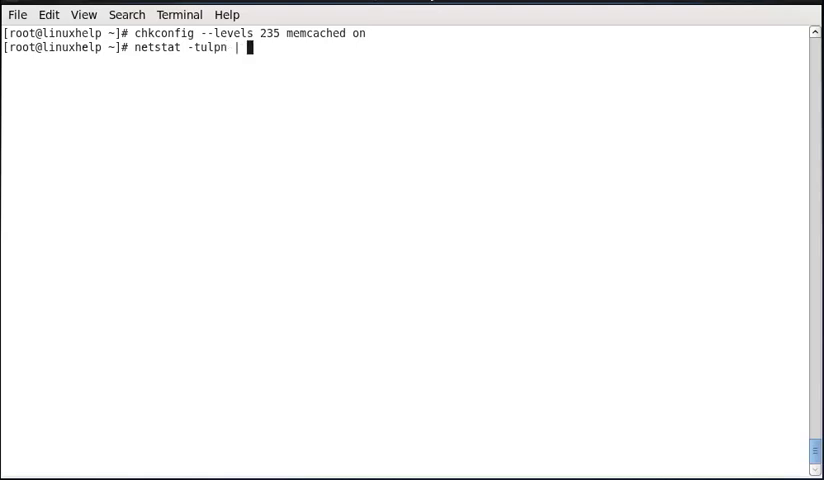
{"action": "type", "text": "grep :"}
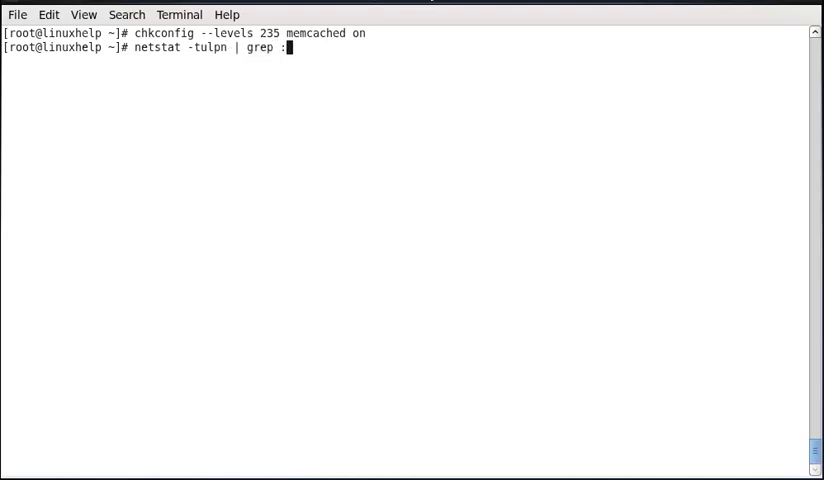
{"action": "type", "text": "11222"}
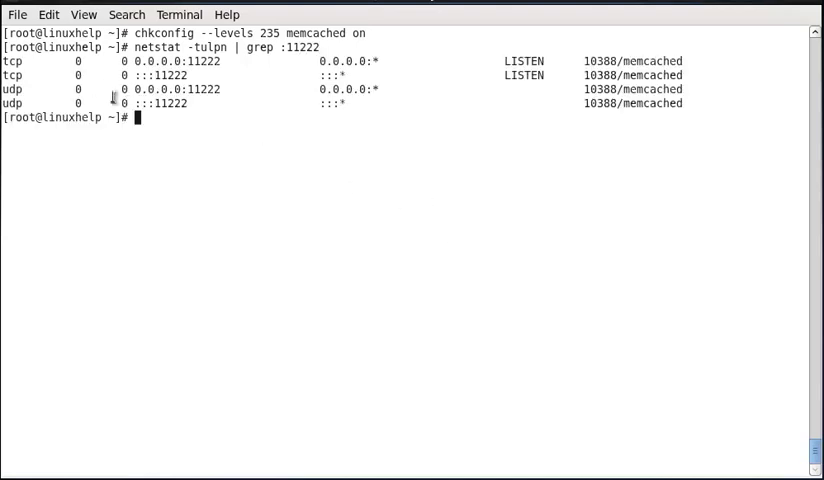
{"action": "mouse_move", "coordinate": [258, 80]}
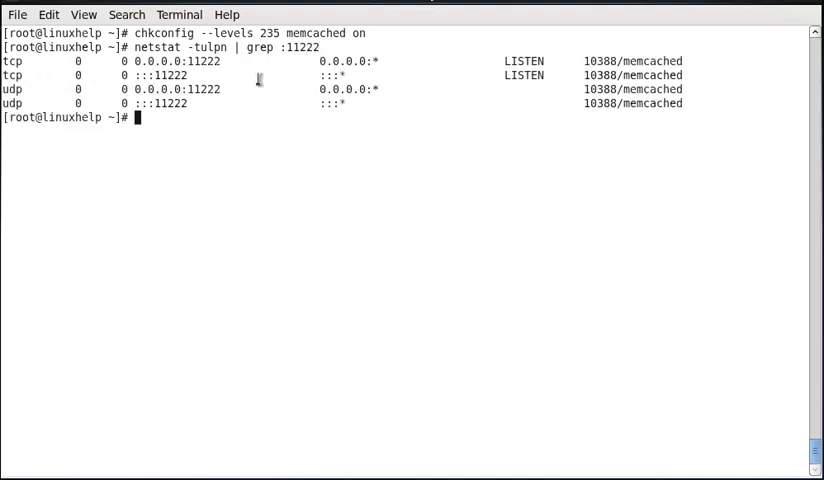
{"action": "double_click", "coordinate": [202, 60]}
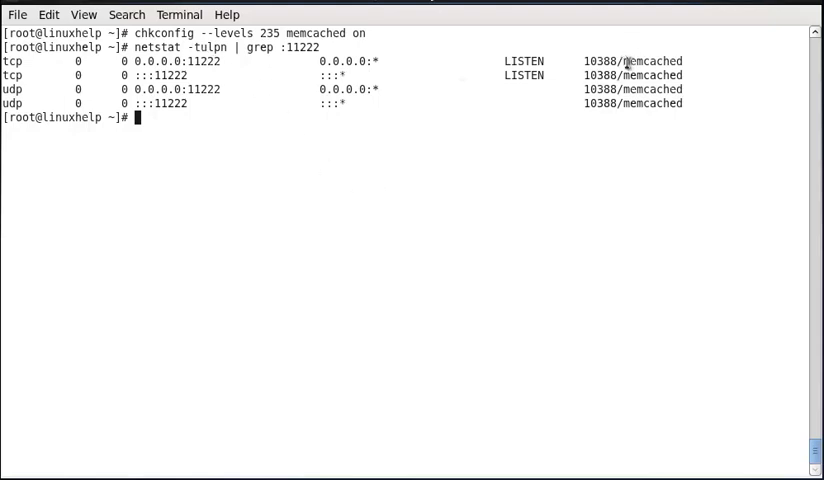
{"action": "double_click", "coordinate": [652, 60]}
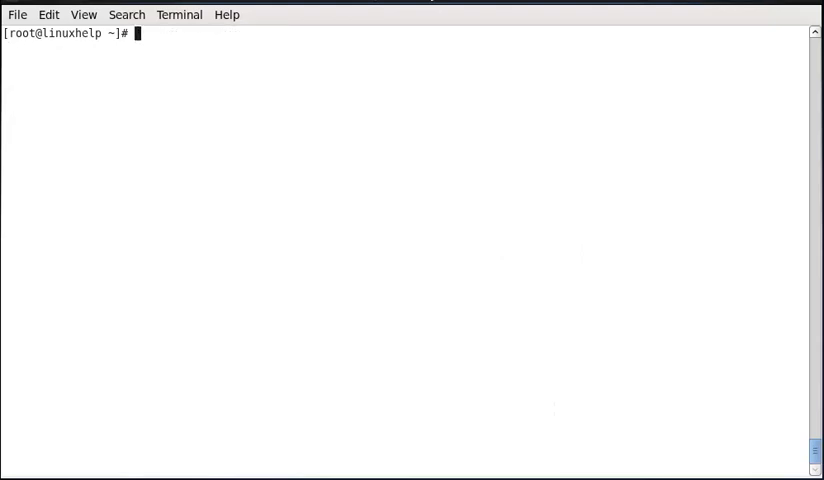
{"action": "mouse_move", "coordinate": [448, 220]}
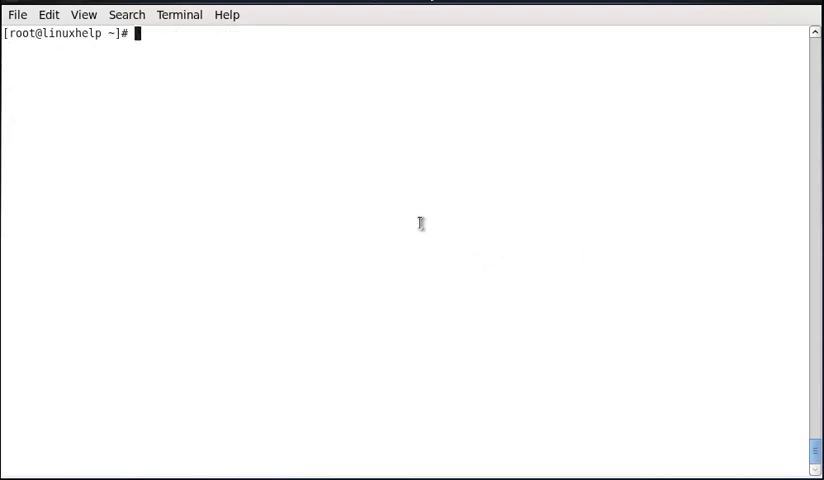
{"action": "mouse_move", "coordinate": [356, 200]}
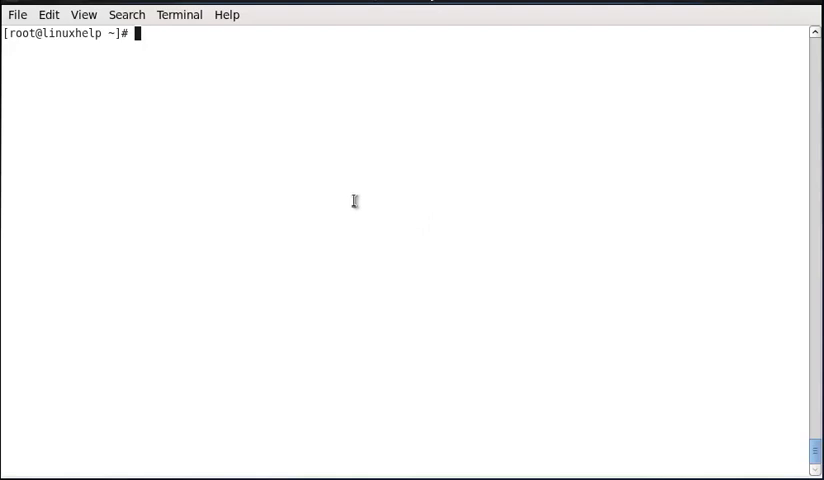
Run memcached-tool 192.168.5.220 stats to show the server statistics.
{"action": "type", "text": "memcac"}
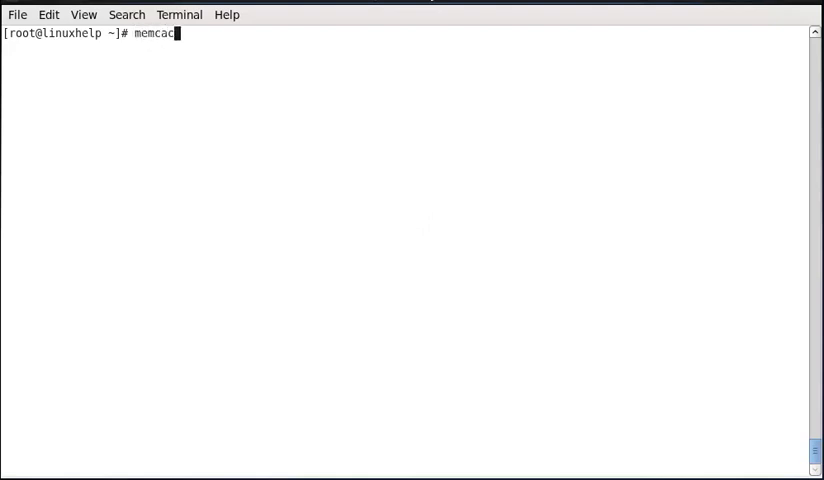
{"action": "type", "text": "hed-t"}
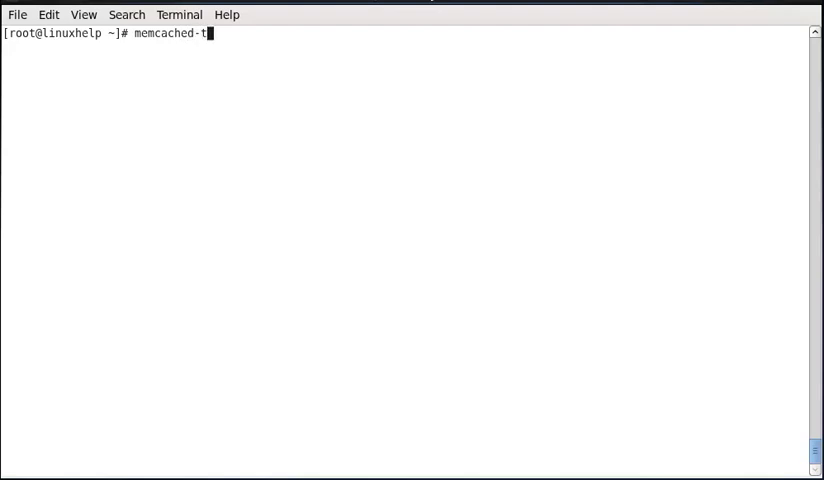
{"action": "type", "text": "ool"}
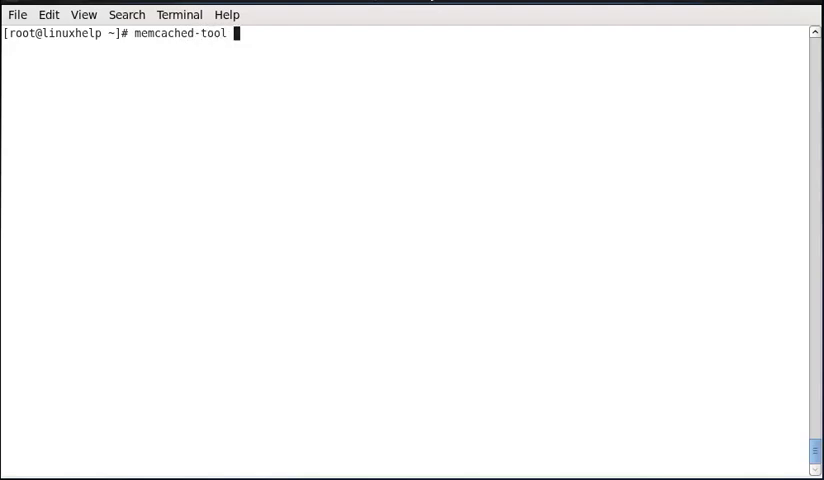
{"action": "type", "text": "192"}
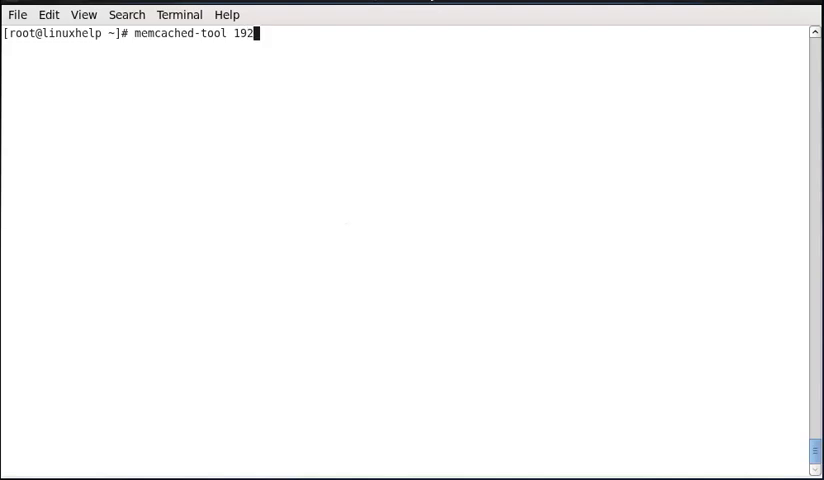
{"action": "type", "text": ".168."}
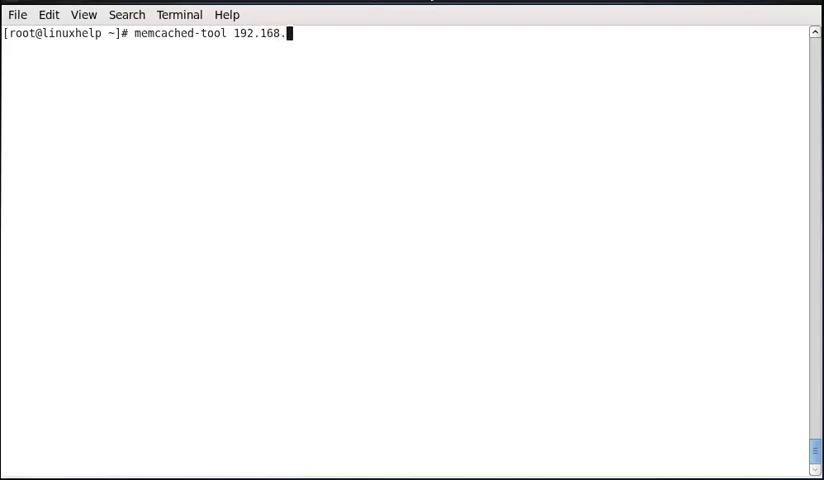
{"action": "type", "text": "5.220"}
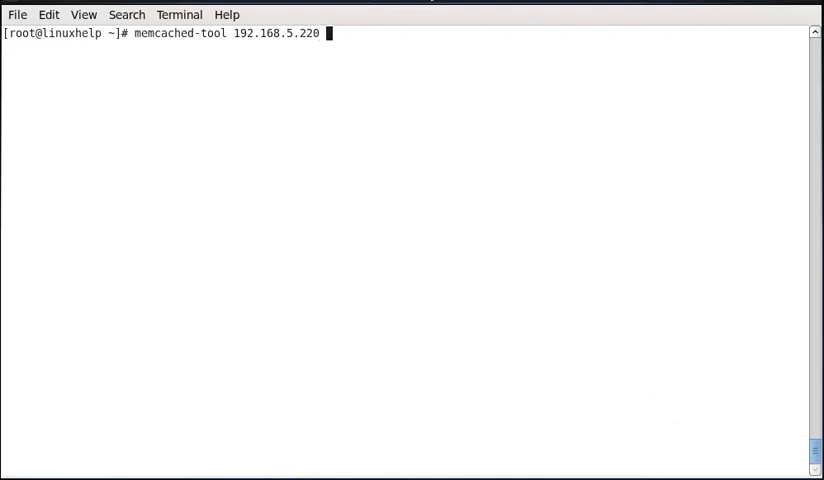
{"action": "type", "text": "stats"}
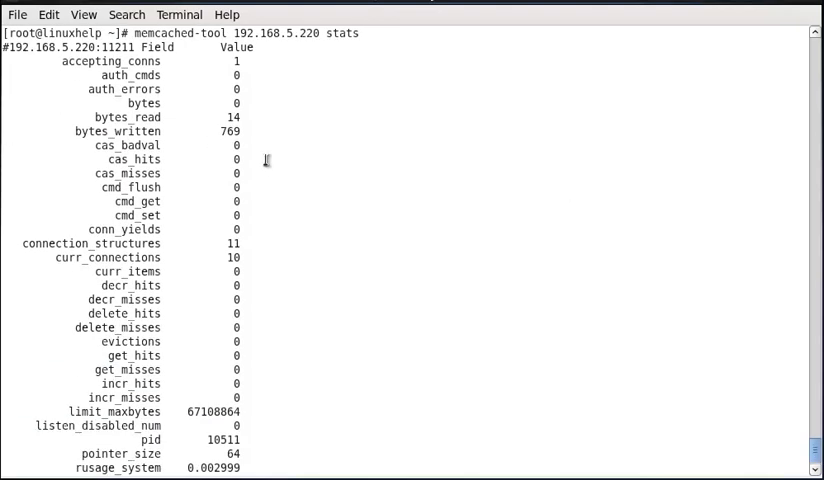
{"action": "mouse_move", "coordinate": [222, 60]}
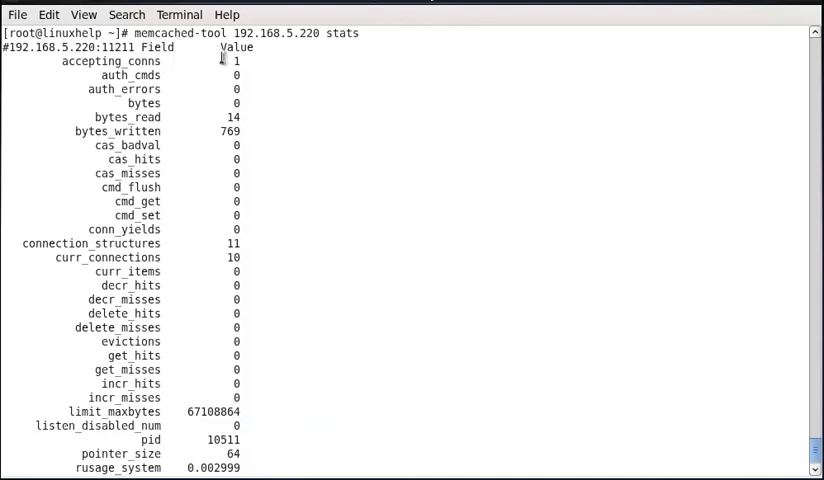
Scroll through the remaining stats down to the version 1.4.4 line.
{"action": "scroll", "scroll_direction": "down", "scroll_amount": 3}
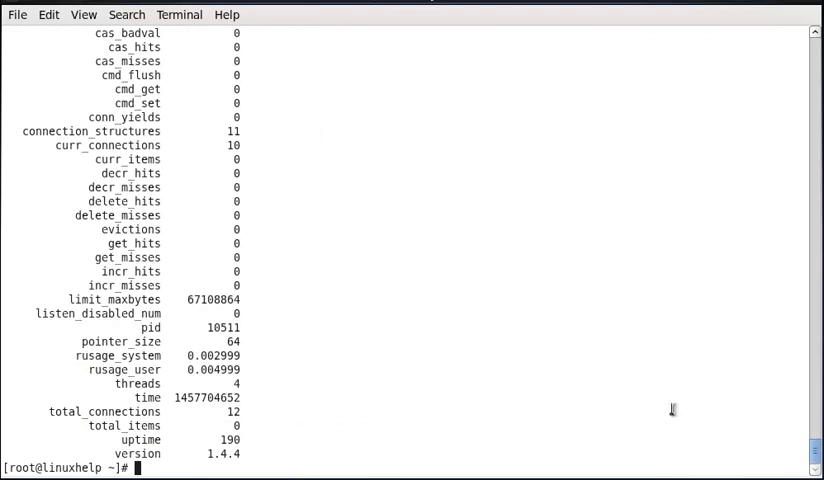
{"action": "mouse_move", "coordinate": [510, 320]}
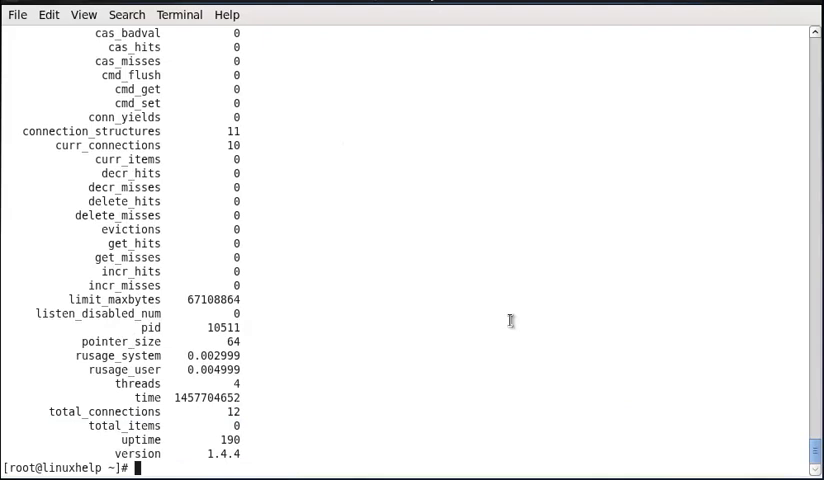
{"action": "mouse_move", "coordinate": [404, 238]}
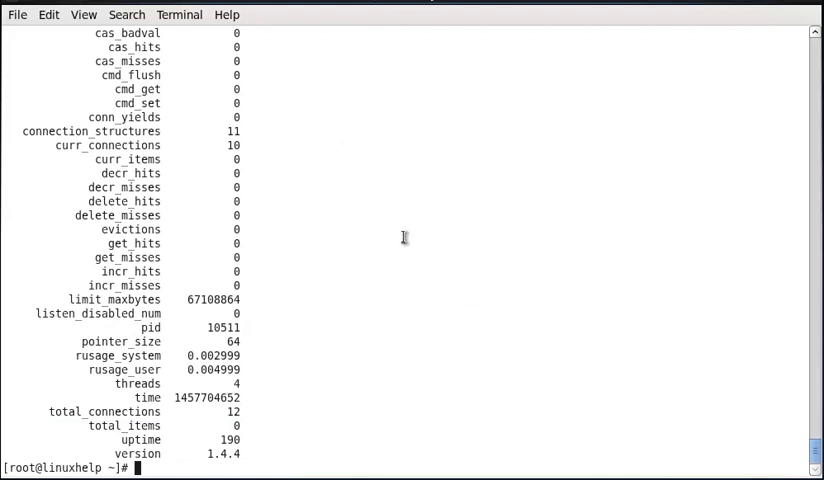
{"action": "mouse_move", "coordinate": [436, 308]}
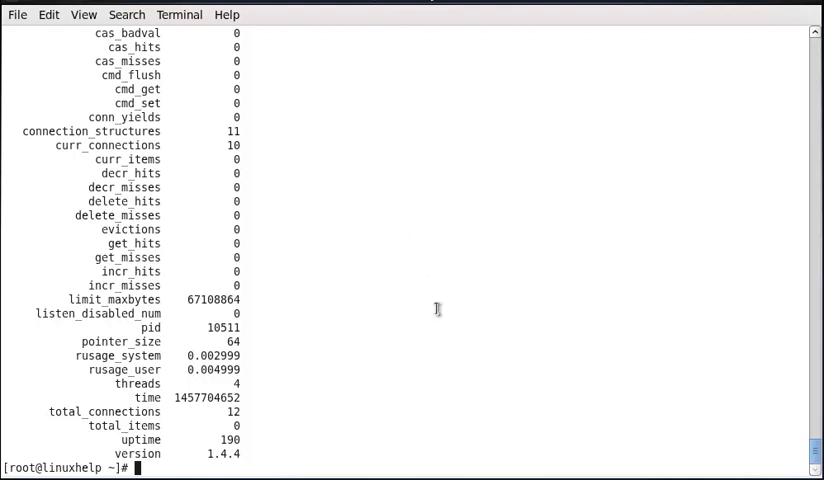
{"action": "mouse_move", "coordinate": [558, 392]}
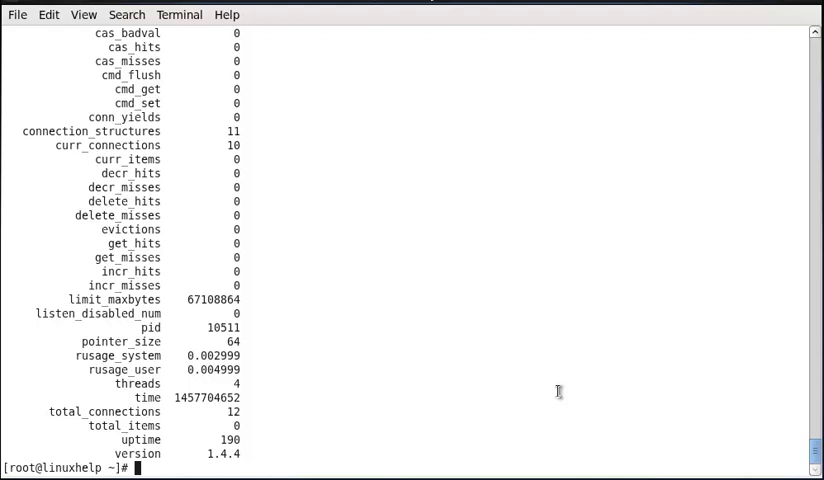
{"action": "mouse_move", "coordinate": [152, 264]}
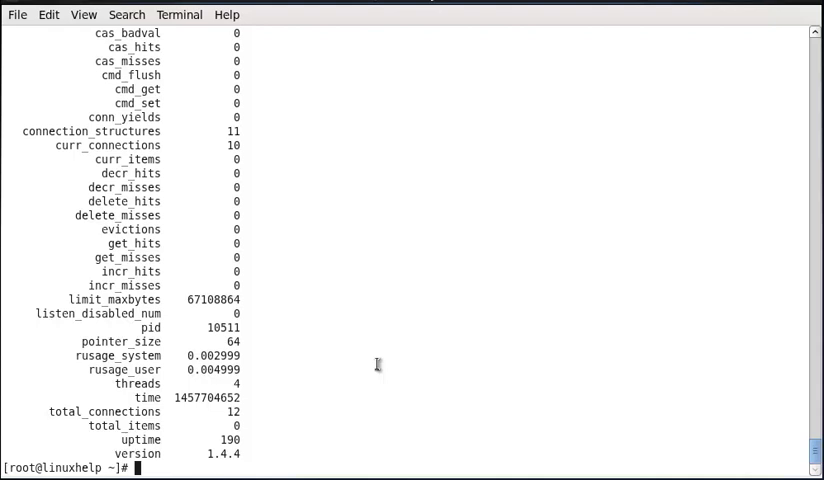
{"action": "mouse_move", "coordinate": [396, 436]}
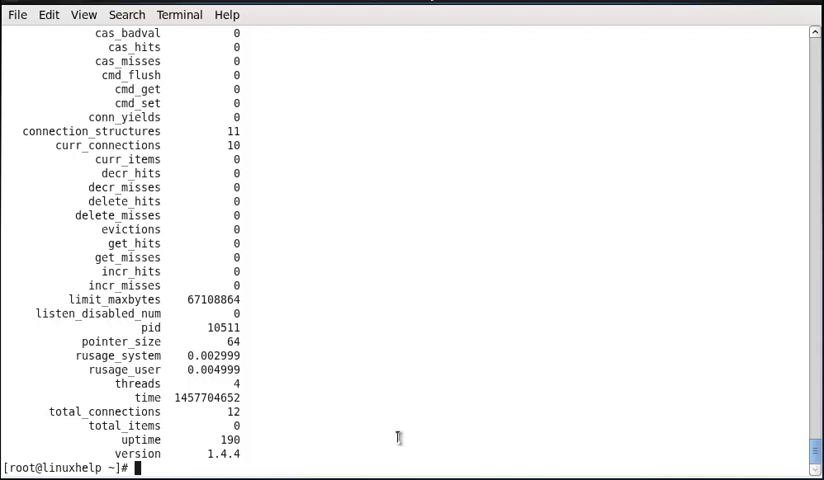
{"action": "mouse_move", "coordinate": [396, 444]}
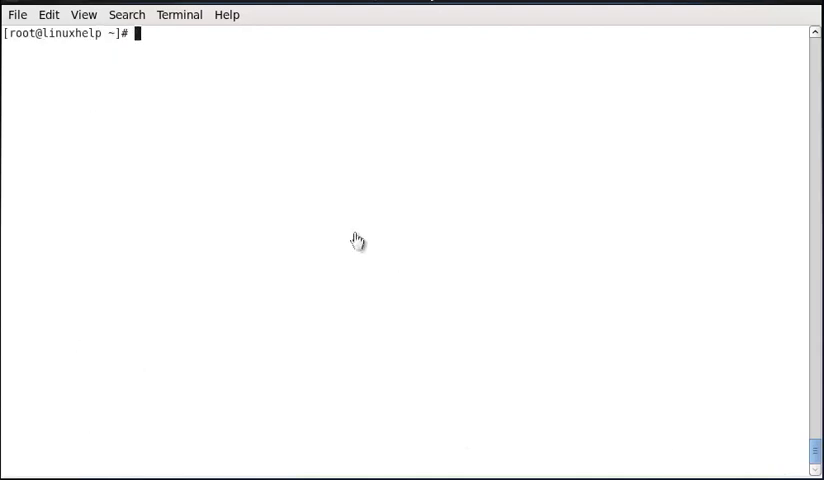
{"action": "mouse_move", "coordinate": [392, 232]}
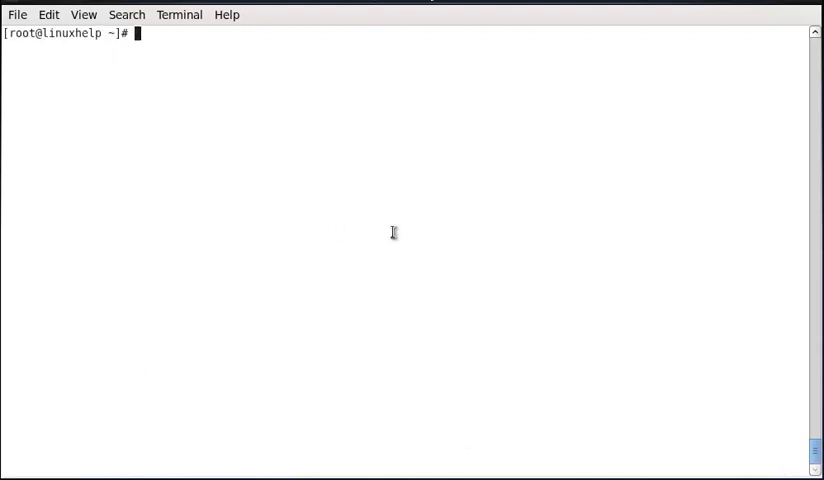
List php-pecl-memcache with yum, showing version 3.0.5-4 available.
{"action": "type", "text": "yum list php"}
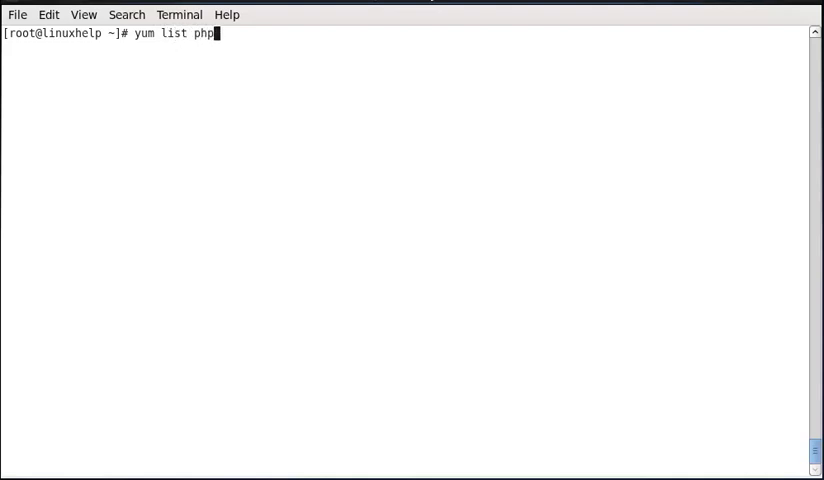
{"action": "type", "text": "-pecl"}
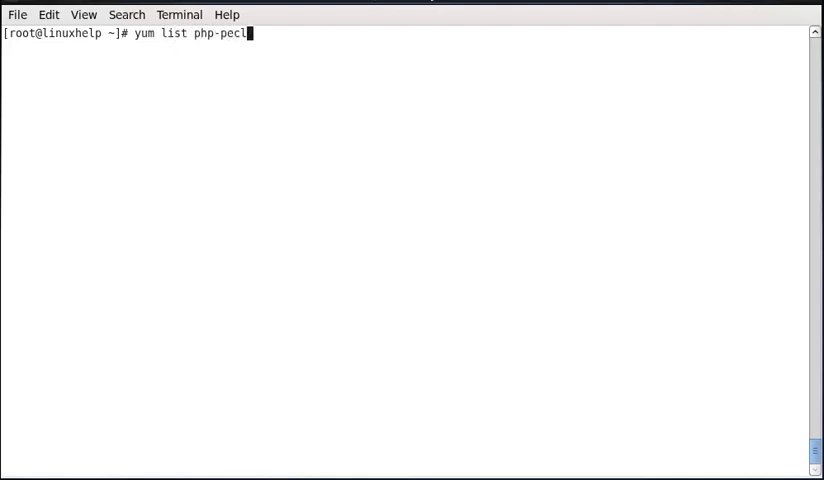
{"action": "type", "text": "-memcac"}
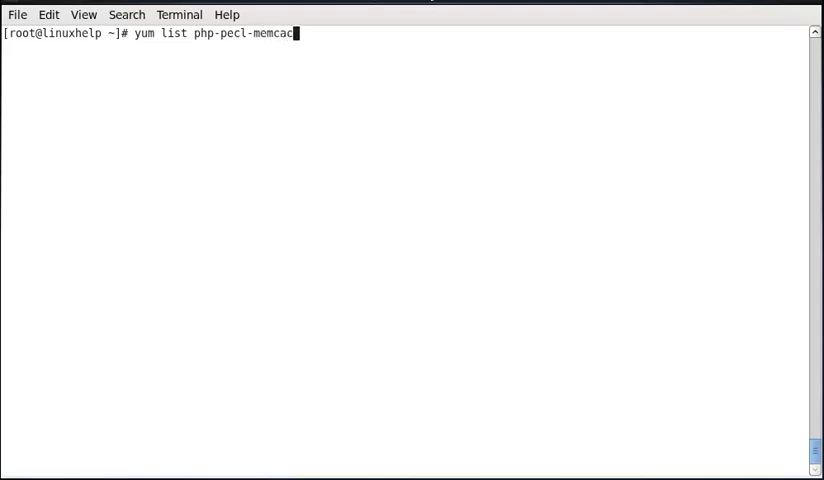
{"action": "type", "text": "he"}
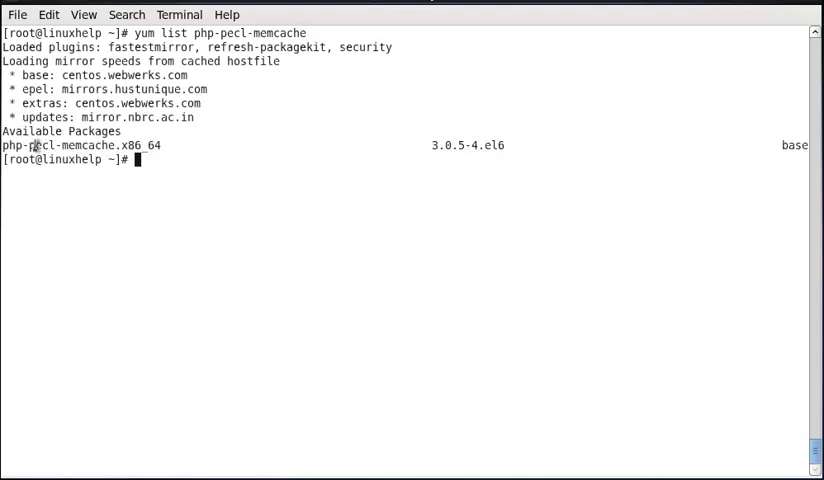
Install php-pecl-memcache with yum and dismiss the packaging backend failure message.
{"action": "double_click", "coordinate": [80, 144]}
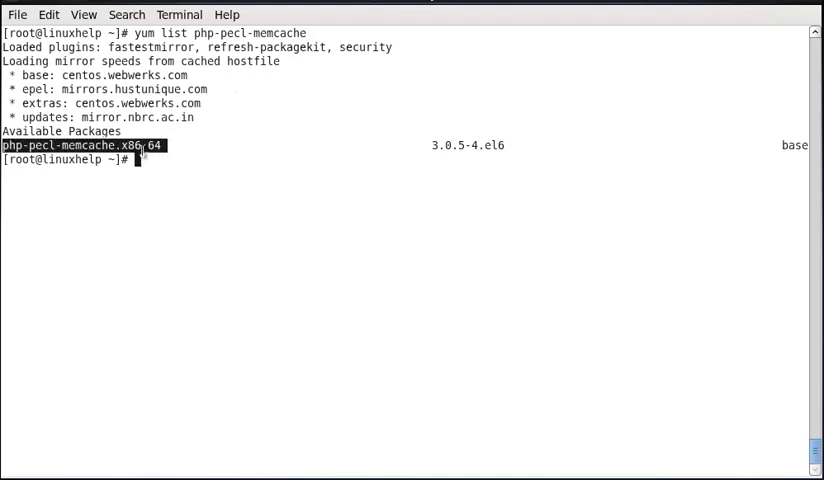
{"action": "type", "text": "yum list php-pecl-memcache"}
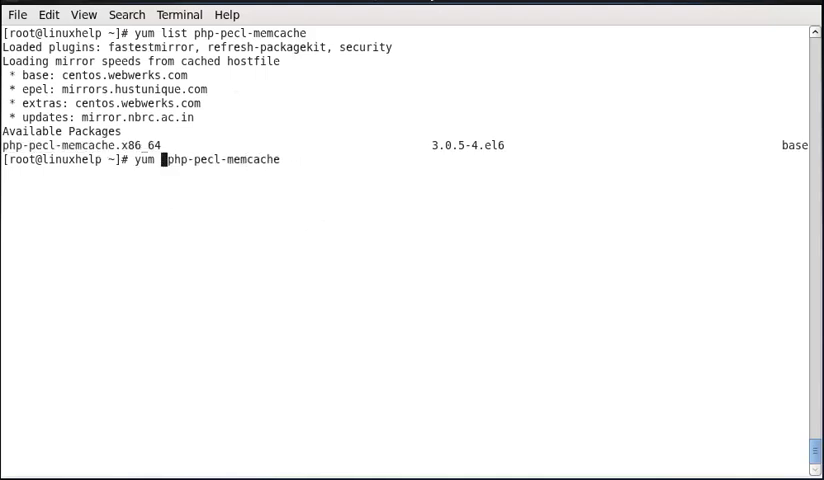
{"action": "type", "text": "install"}
{"action": "type", "text": "y"}
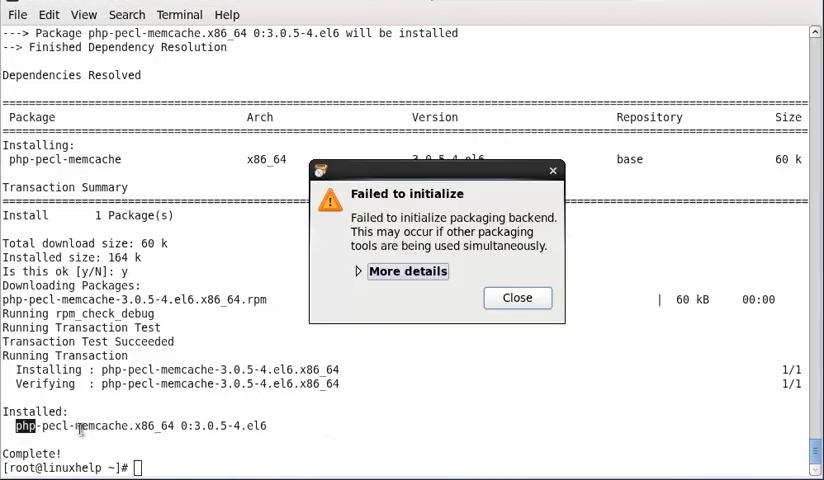
{"action": "left_click", "coordinate": [516, 296]}
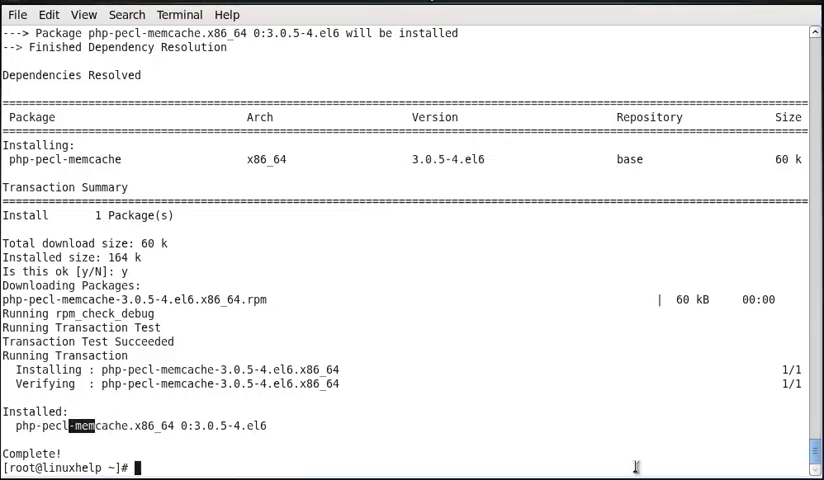
{"action": "mouse_move", "coordinate": [372, 418]}
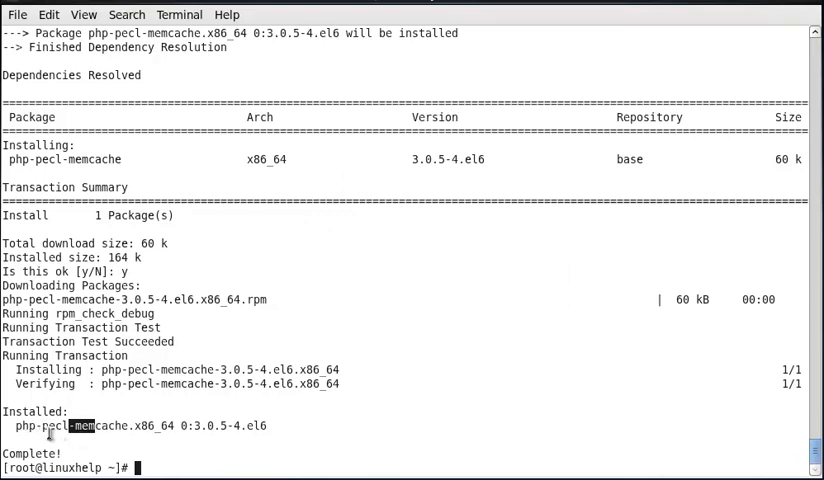
{"action": "mouse_move", "coordinate": [358, 416]}
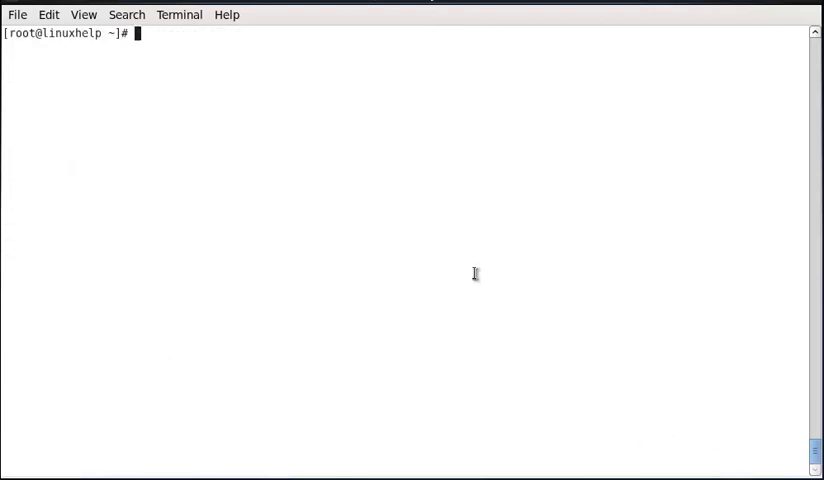
{"action": "mouse_move", "coordinate": [384, 244]}
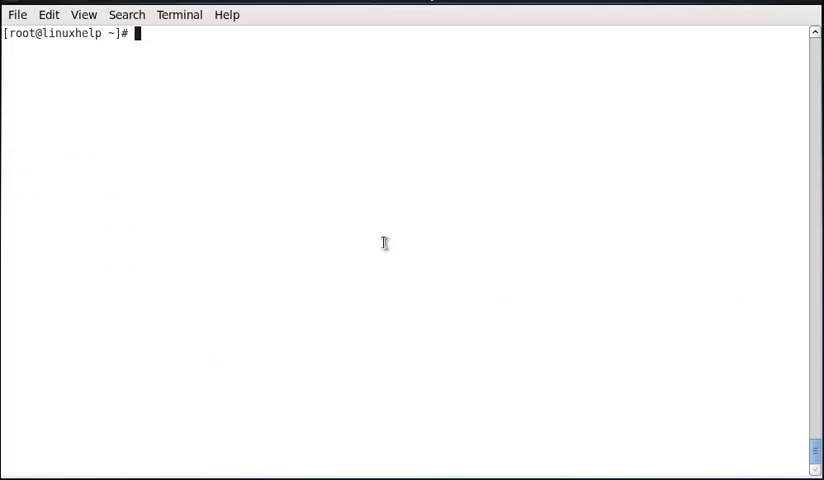
List perl-cache-memcached with yum, showing version 1.28-2 available.
{"action": "type", "text": "yum list perl"}
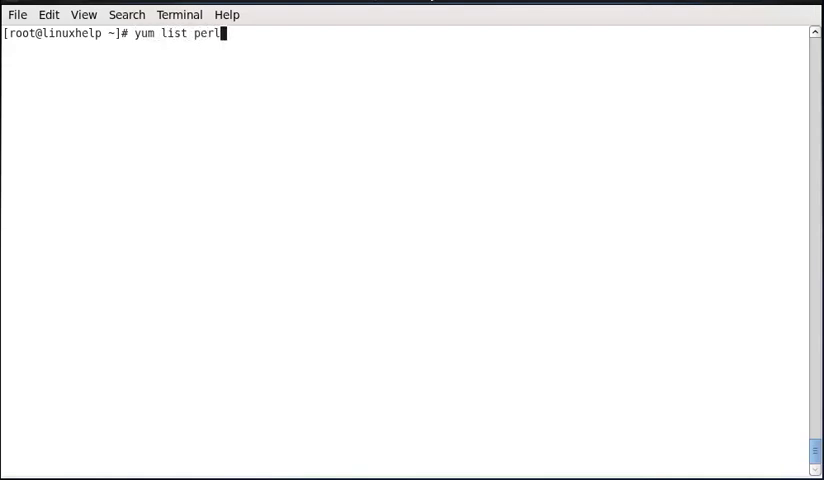
{"action": "type", "text": "-cache"}
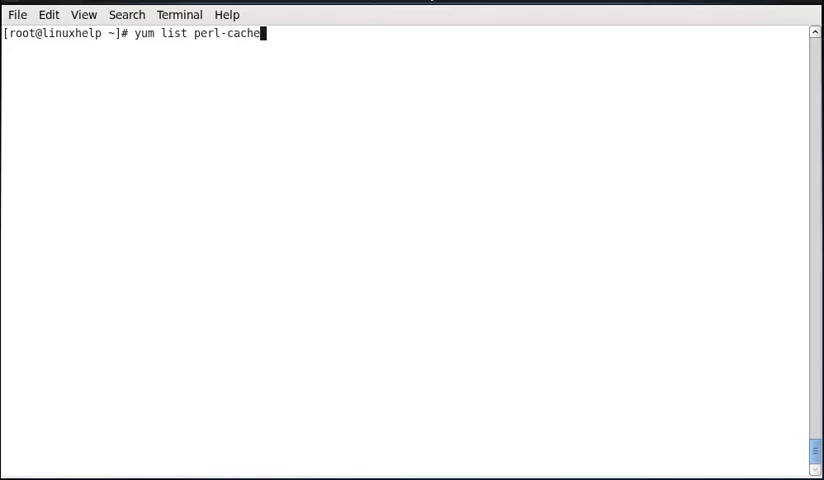
{"action": "type", "text": "-memcached"}
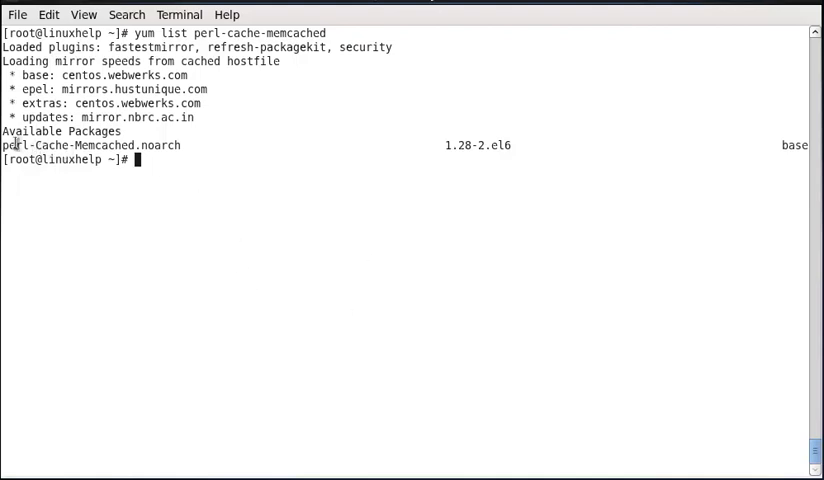
Install perl-cache-memcached and its dependencies with yum.
{"action": "type", "text": "yum list perl-cache-memcached"}
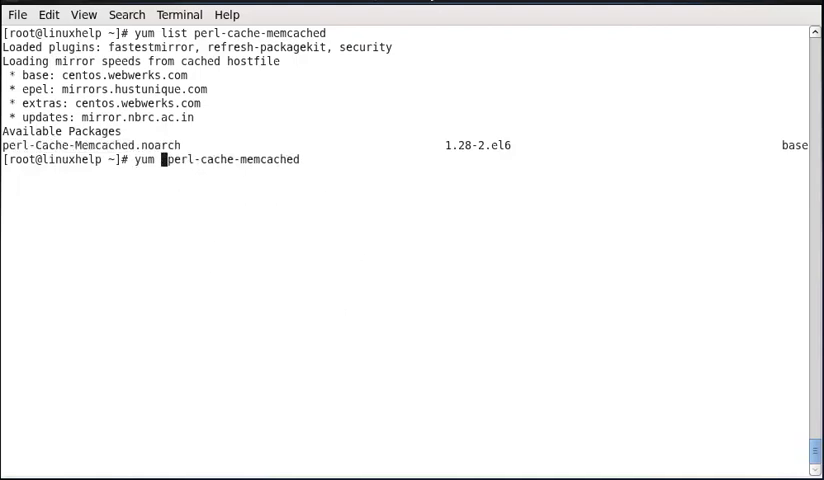
{"action": "type", "text": "install"}
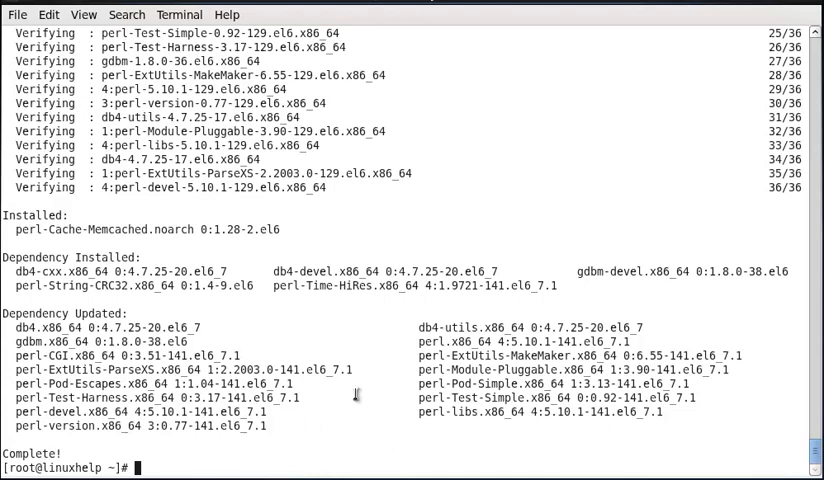
{"action": "mouse_move", "coordinate": [504, 418]}
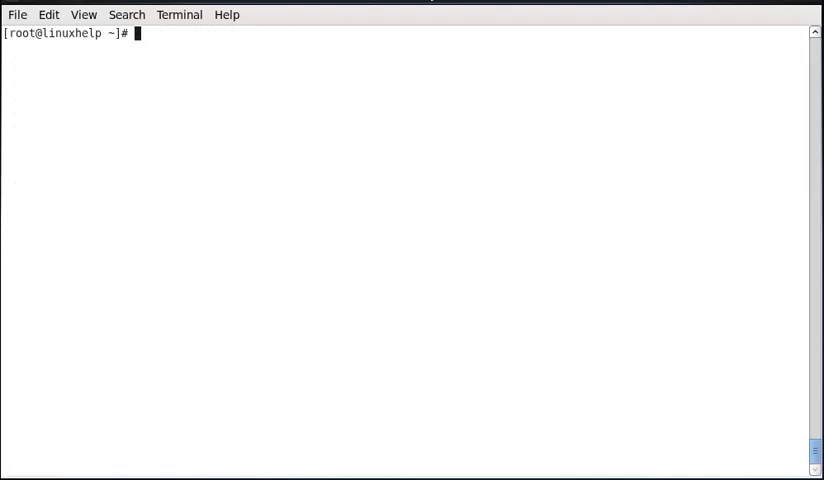
{"action": "mouse_move", "coordinate": [540, 250]}
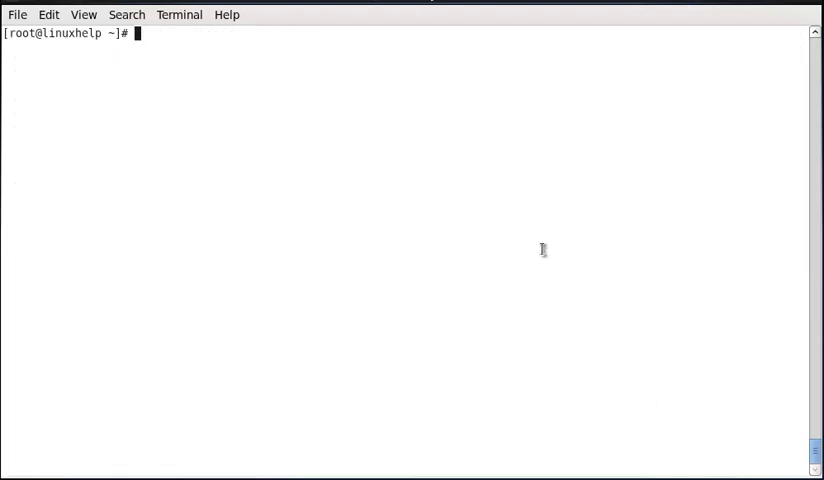
Run yum list python-memcached to confirm the package is available from base.
{"action": "type", "text": "yum"}
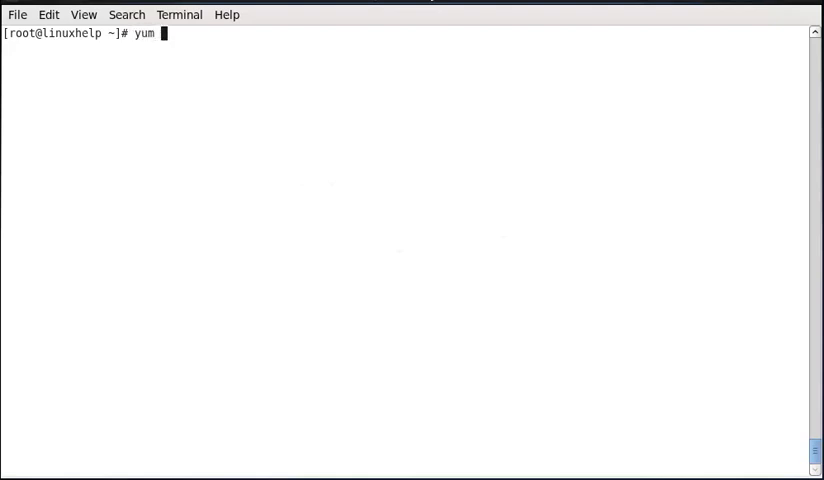
{"action": "type", "text": "list py"}
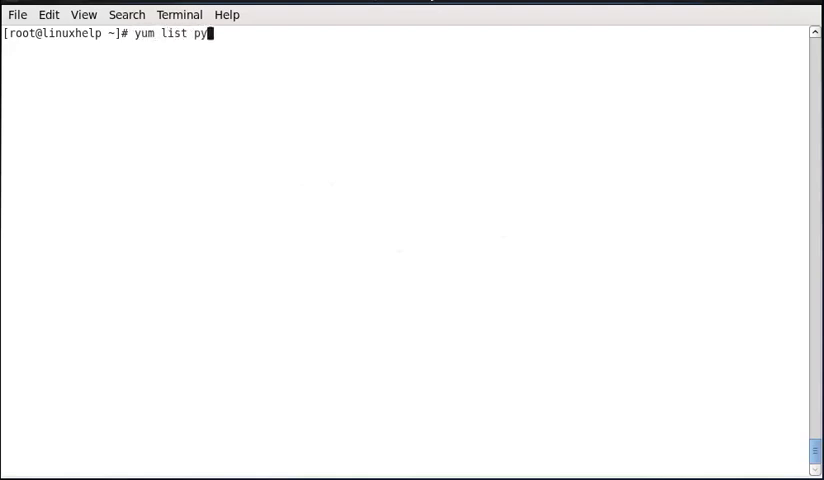
{"action": "type", "text": "thon-"}
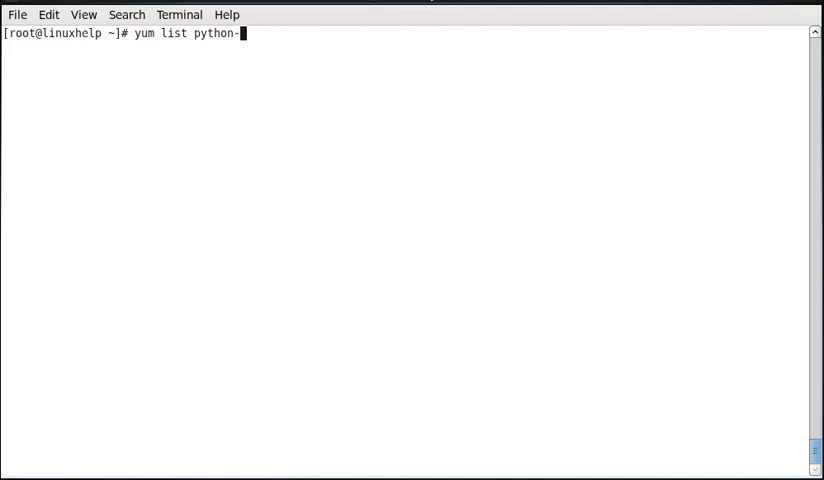
{"action": "type", "text": "memca"}
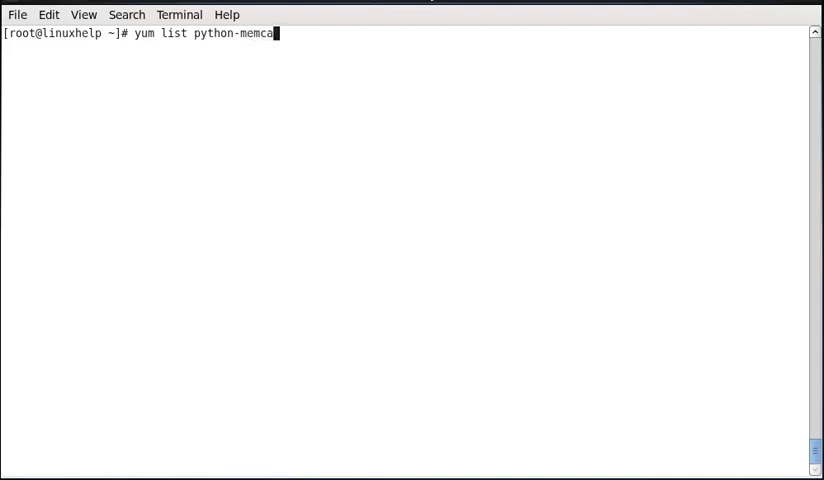
{"action": "type", "text": "hed"}
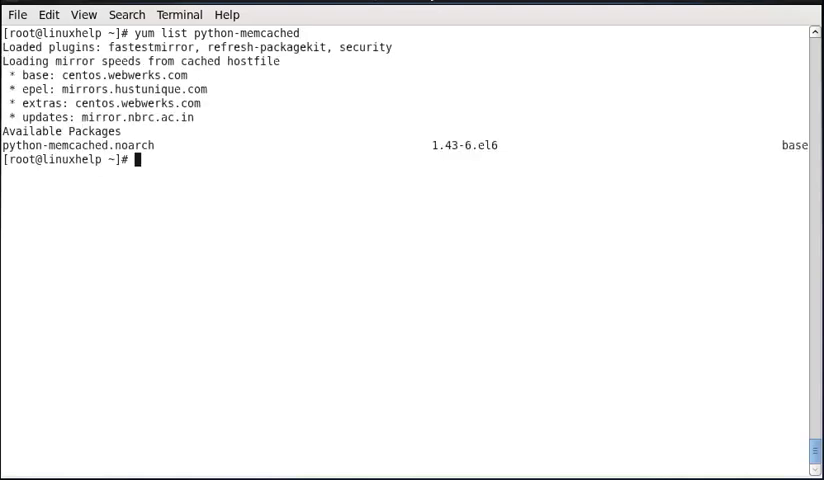
Run yum install python-memcached, reusing the listed package name, and let it complete.
{"action": "double_click", "coordinate": [24, 144]}
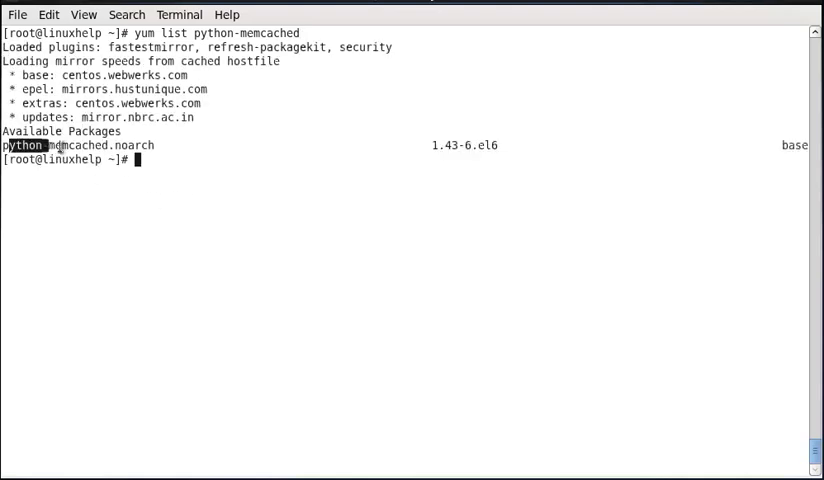
{"action": "type", "text": "yum list python-memcached"}
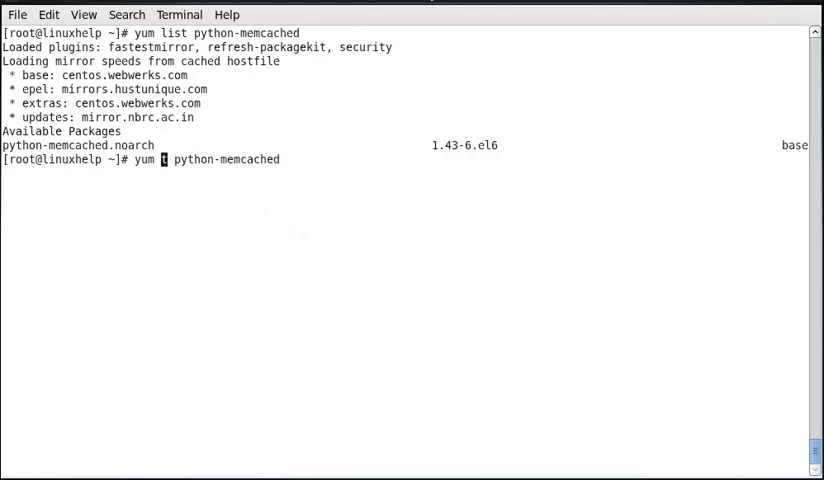
{"action": "type", "text": "nstall"}
{"action": "type", "text": "y"}
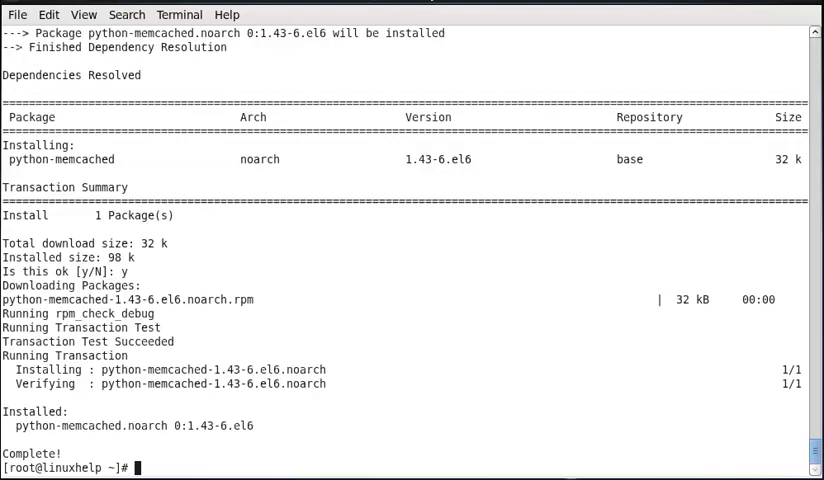
{"action": "mouse_move", "coordinate": [286, 432]}
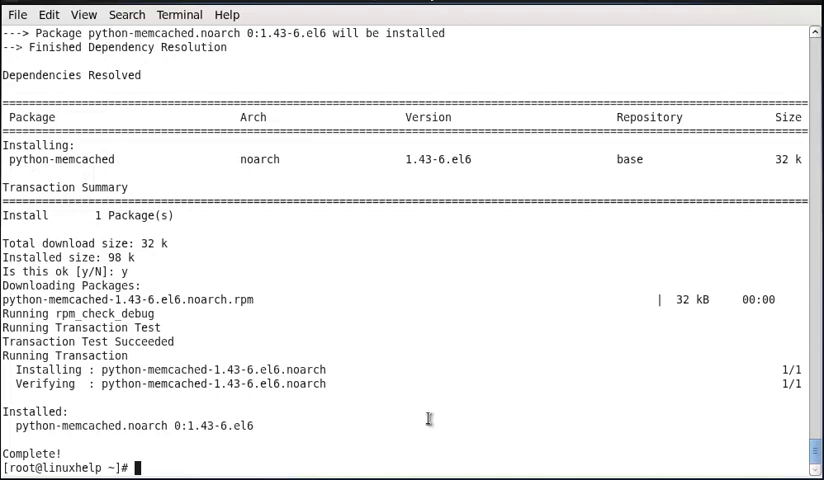
{"action": "mouse_move", "coordinate": [560, 416]}
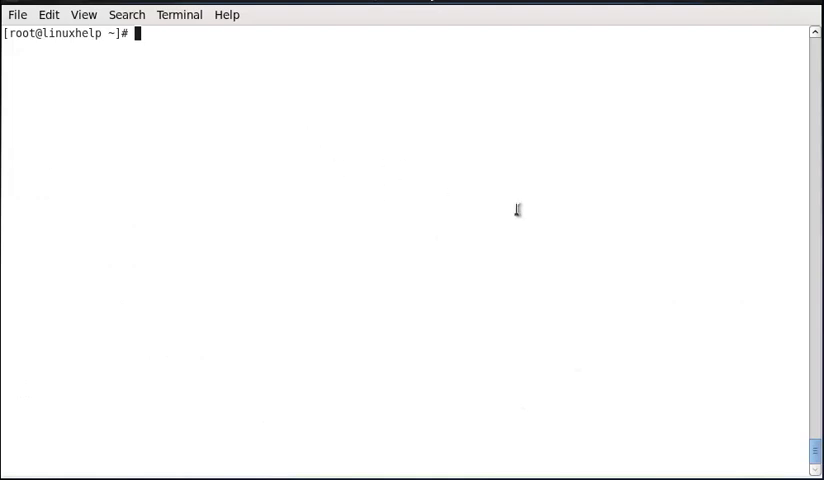
{"action": "mouse_move", "coordinate": [398, 216]}
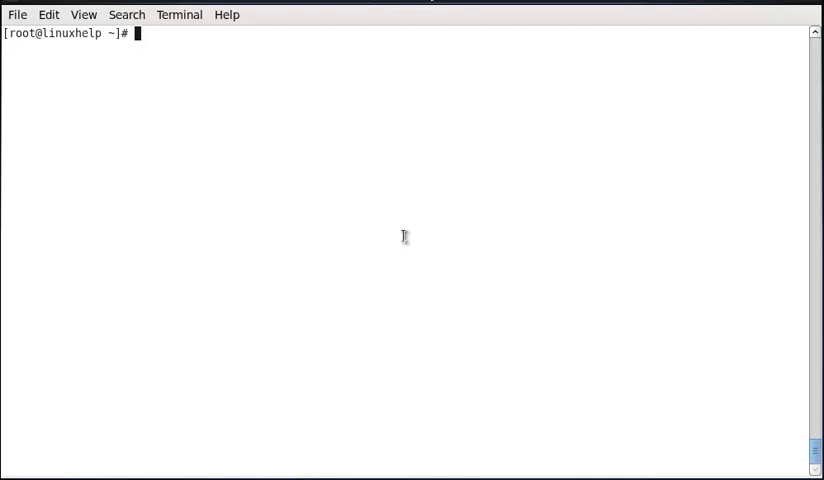
Begin a service iptables command at the cleared prompt.
{"action": "type", "text": "service"}
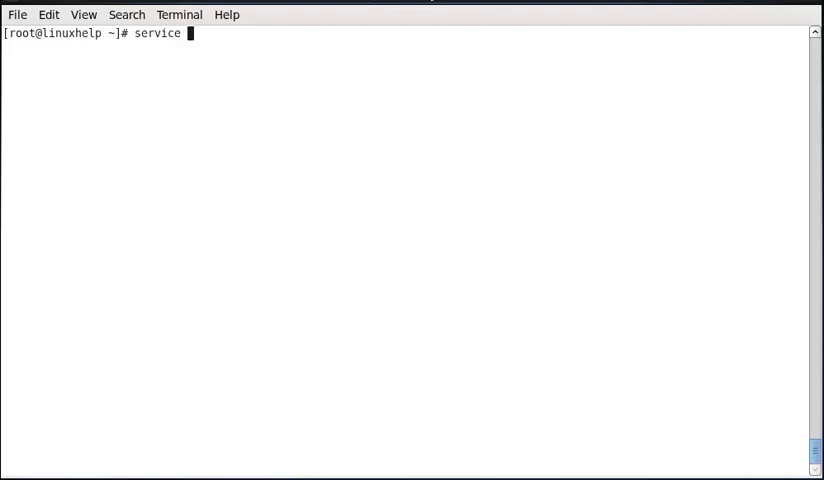
{"action": "type", "text": "iptabels"}
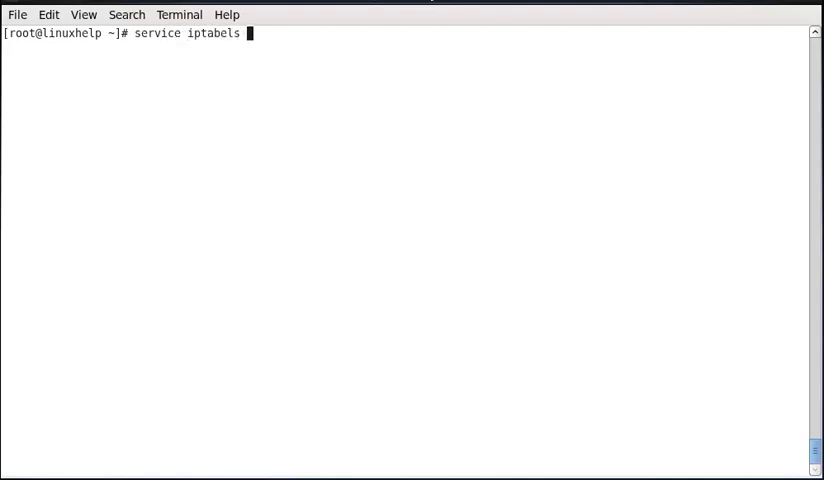